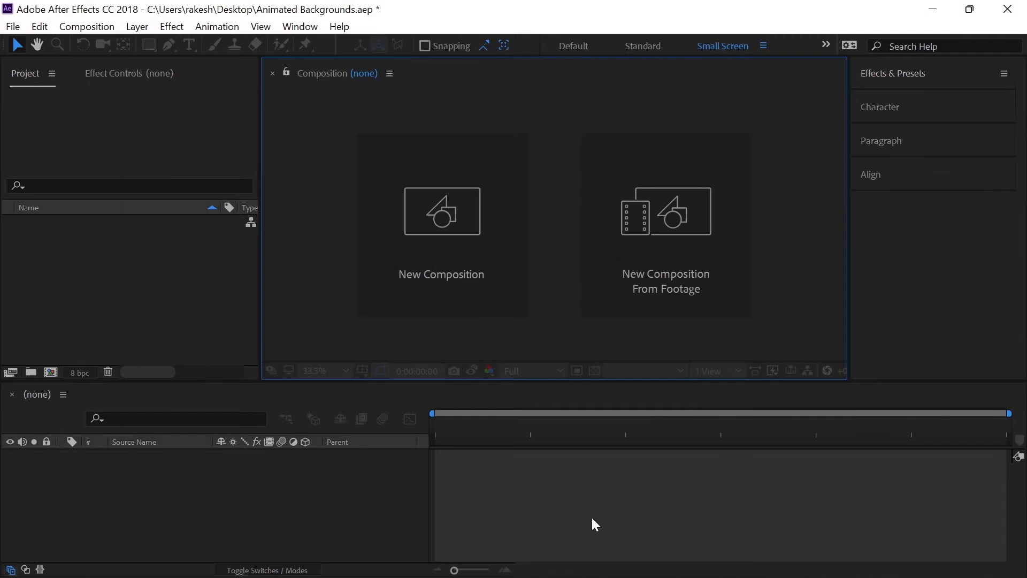
pyautogui.moveTo(441, 289)
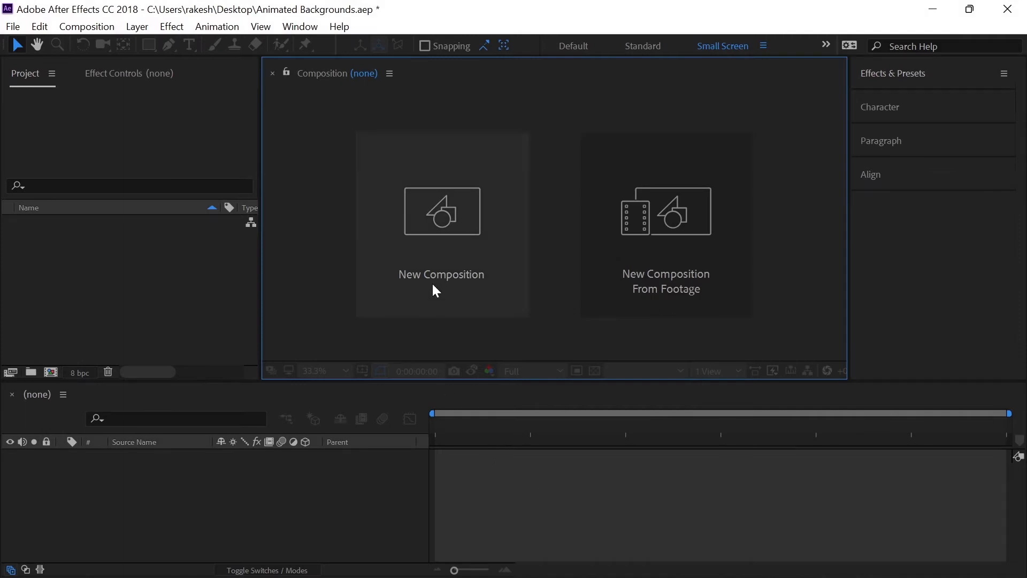
# Step: Create composition BG_01 at 1920×1080, 30 fps, 10 seconds, with a black background
pyautogui.click(441, 223)
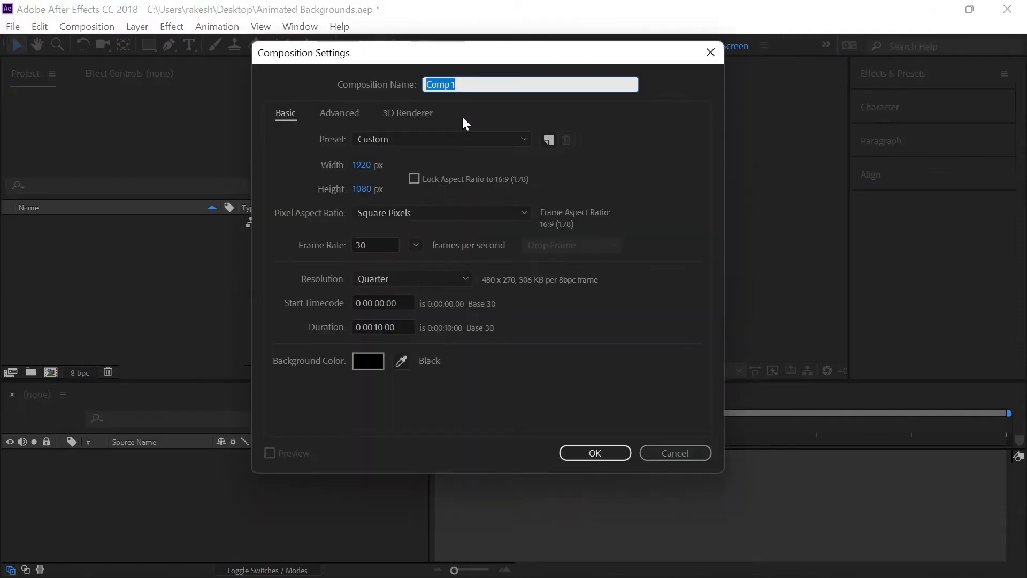
pyautogui.write('BG_01')
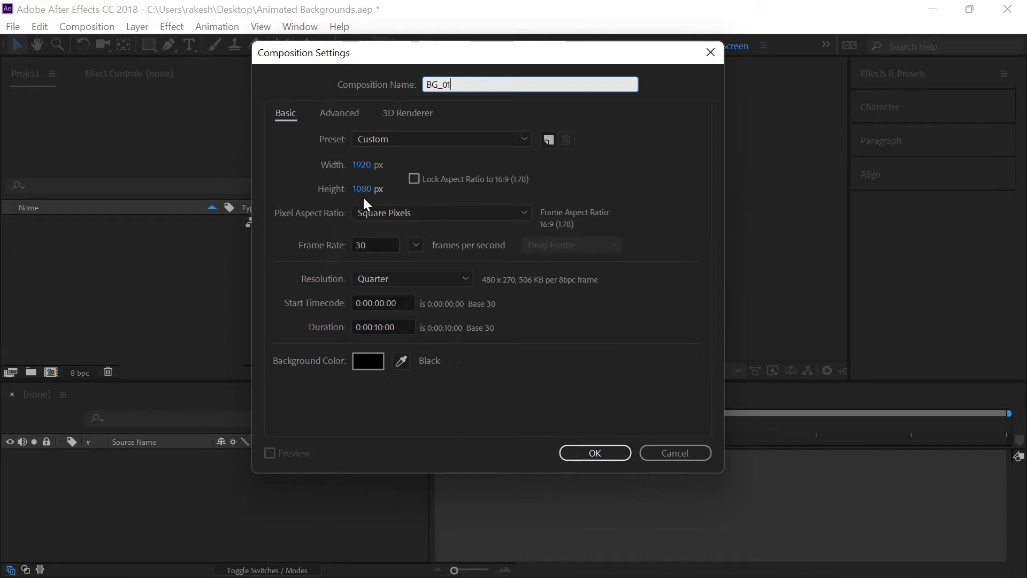
pyautogui.click(383, 327)
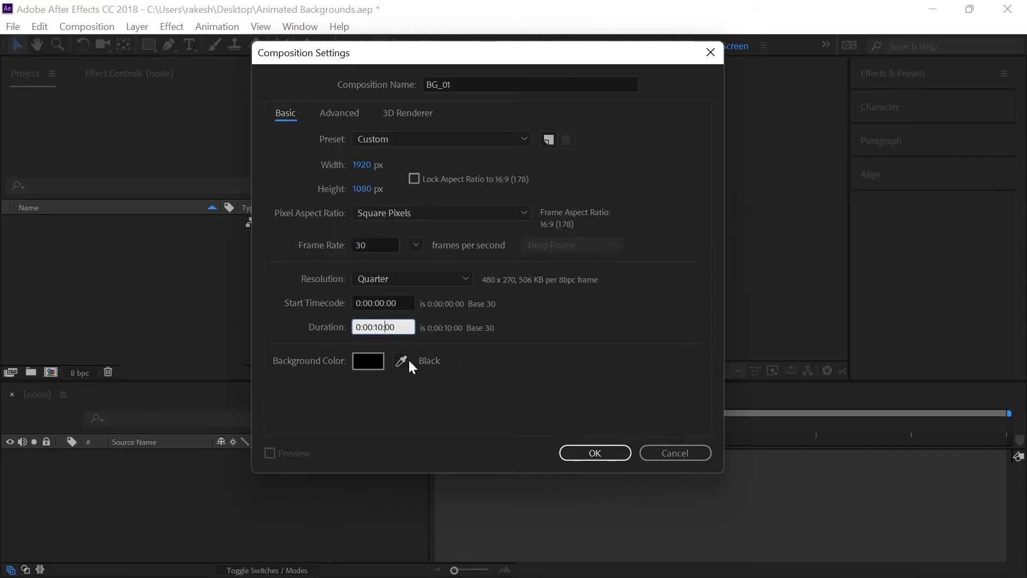
pyautogui.click(367, 360)
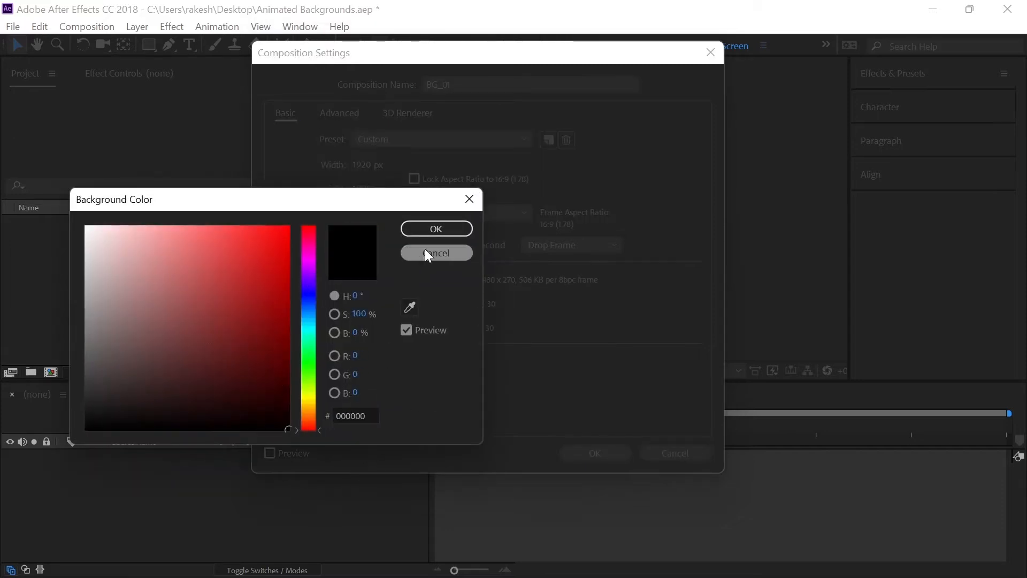
pyautogui.click(435, 253)
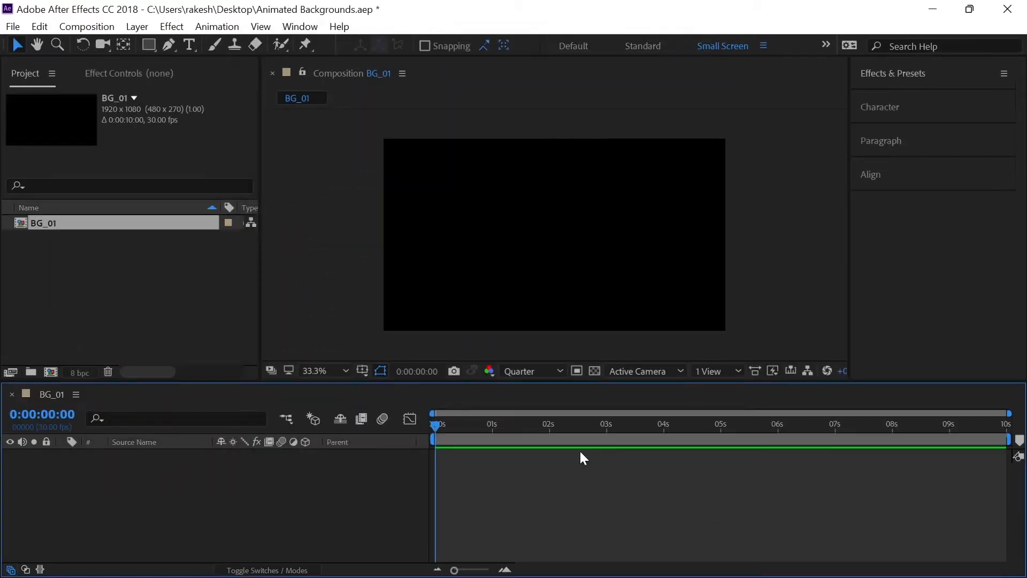
pyautogui.moveTo(282, 510)
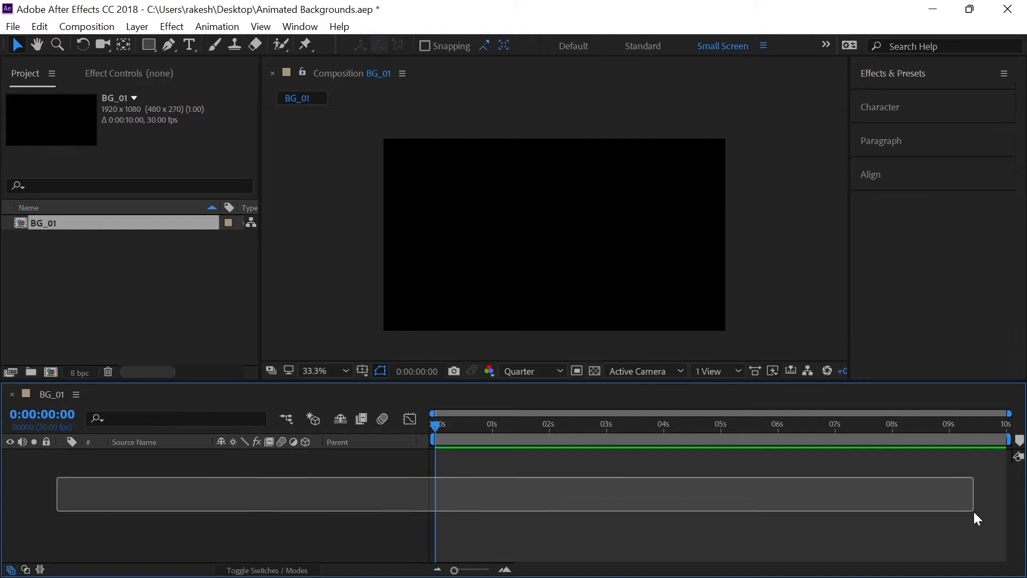
# Step: Add a new full-frame solid layer named BG
pyautogui.rightClick(262, 494)
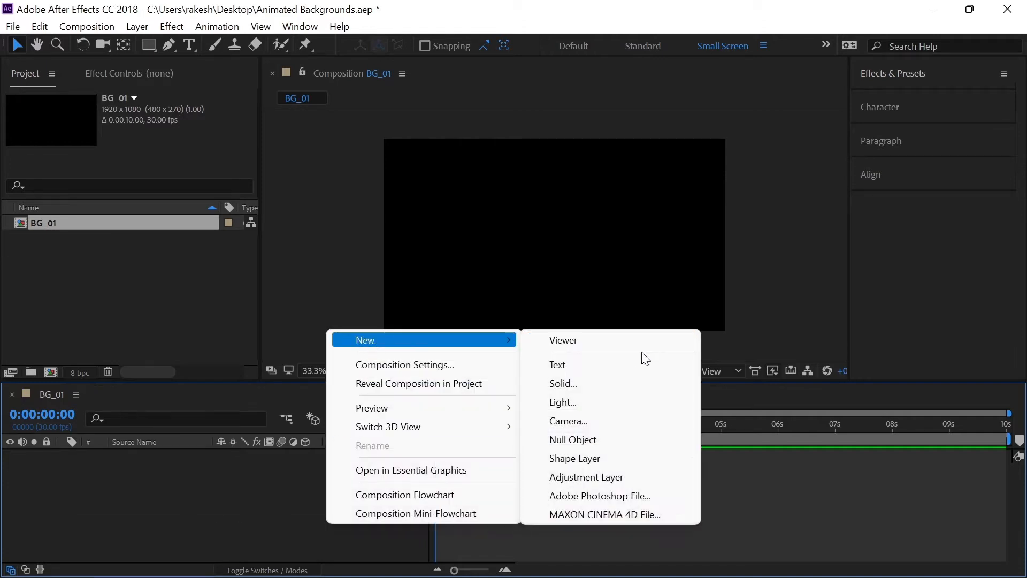
pyautogui.click(562, 383)
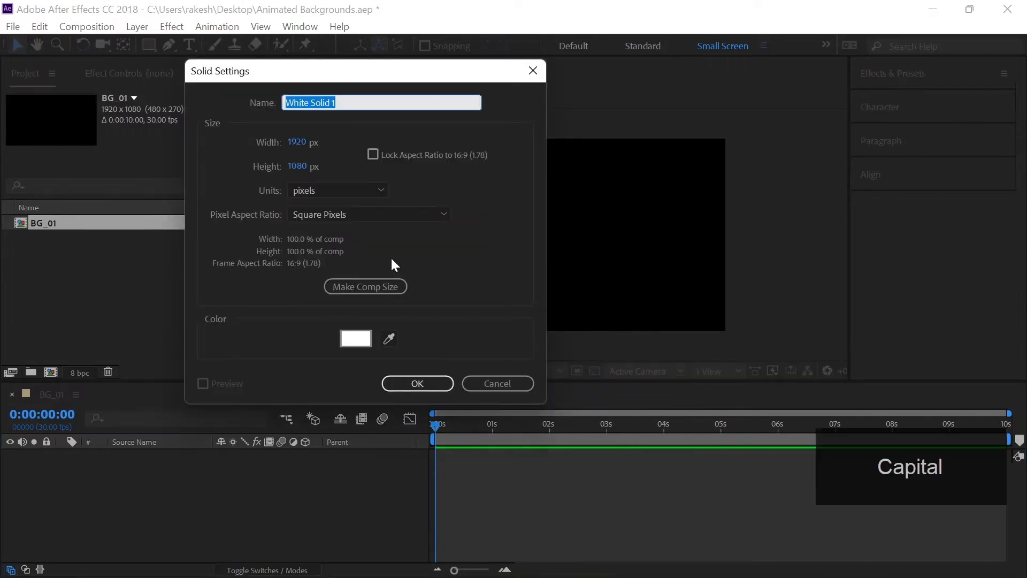
pyautogui.write('BG')
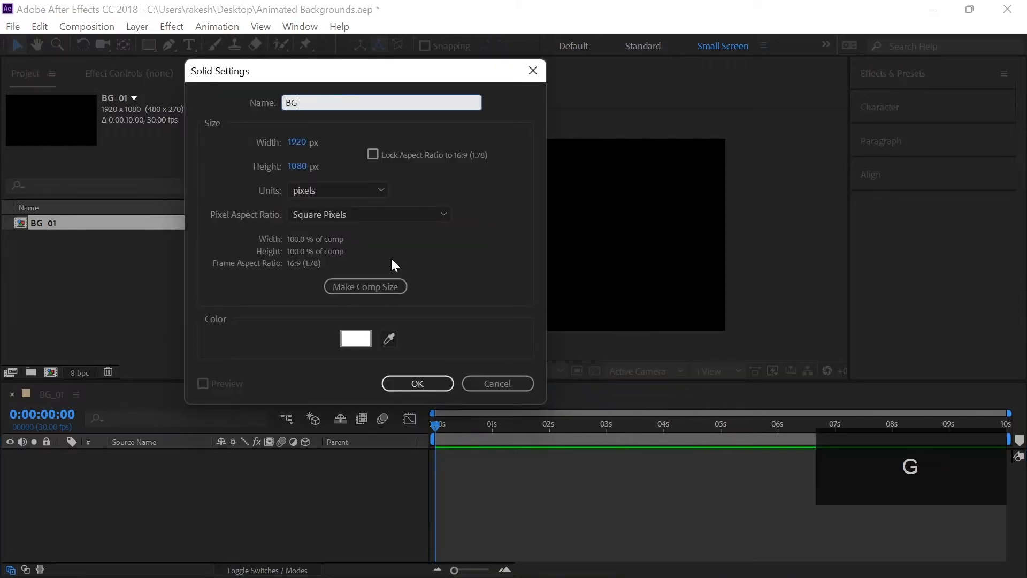
pyautogui.click(416, 383)
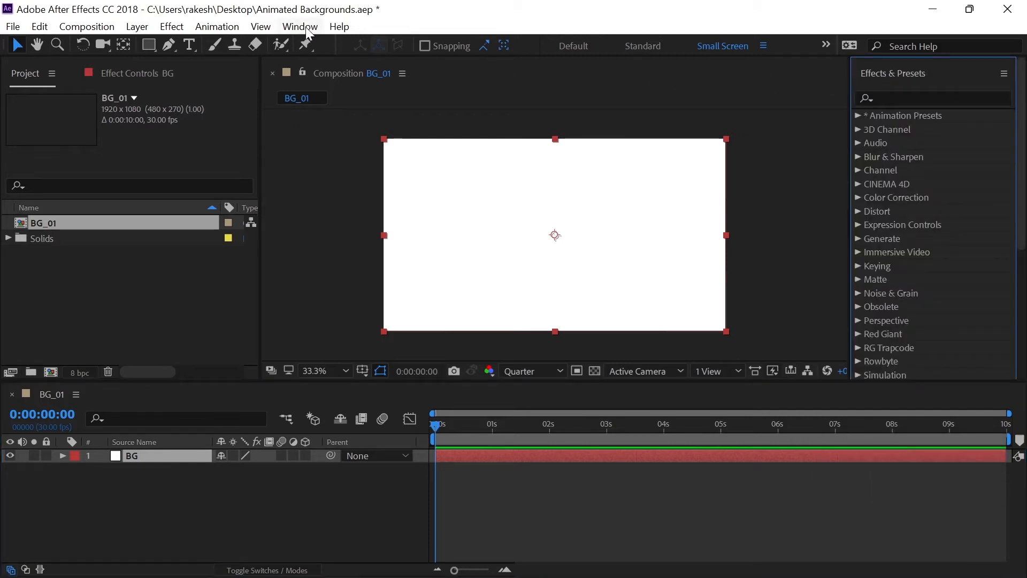
# Step: Apply a Fill effect to BG with dark purple colour #262133
pyautogui.click(298, 26)
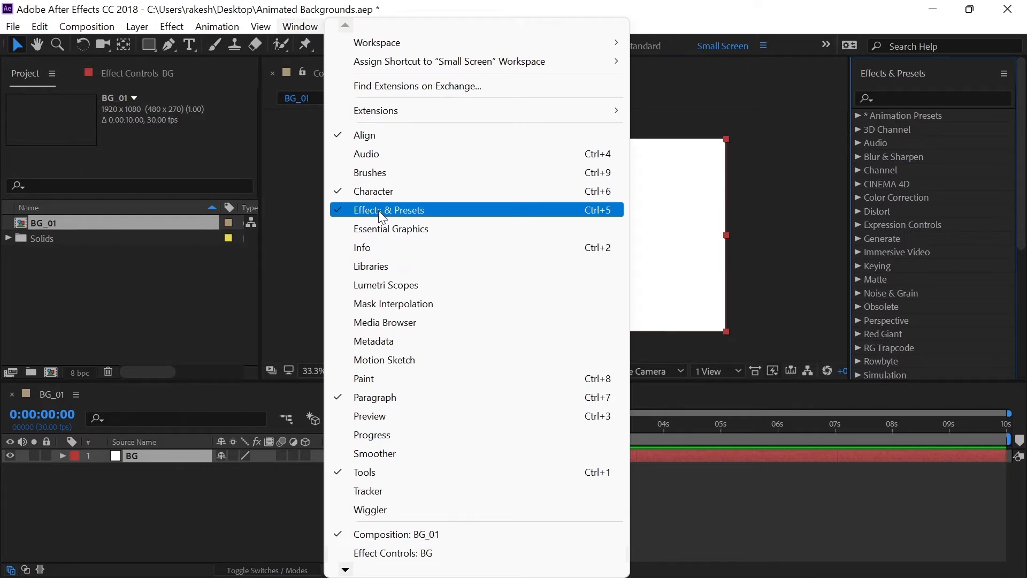
pyautogui.click(388, 210)
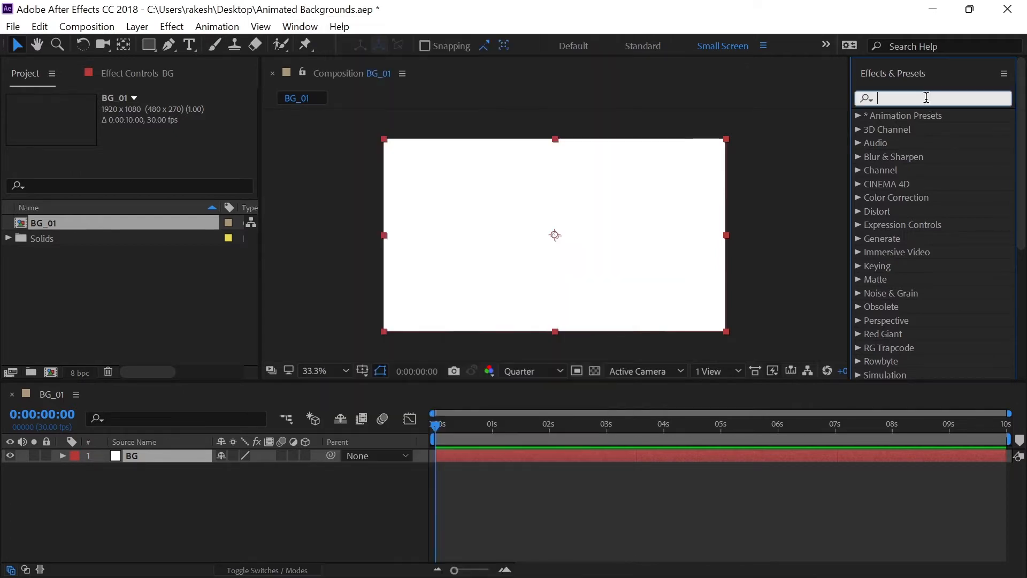
pyautogui.write('Fill')
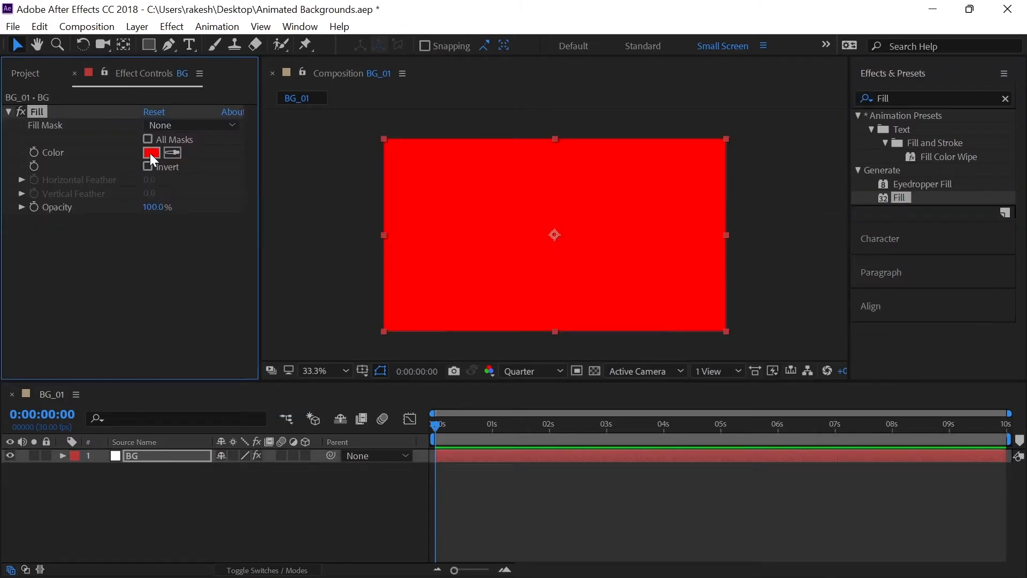
pyautogui.click(151, 152)
pyautogui.write('262133')
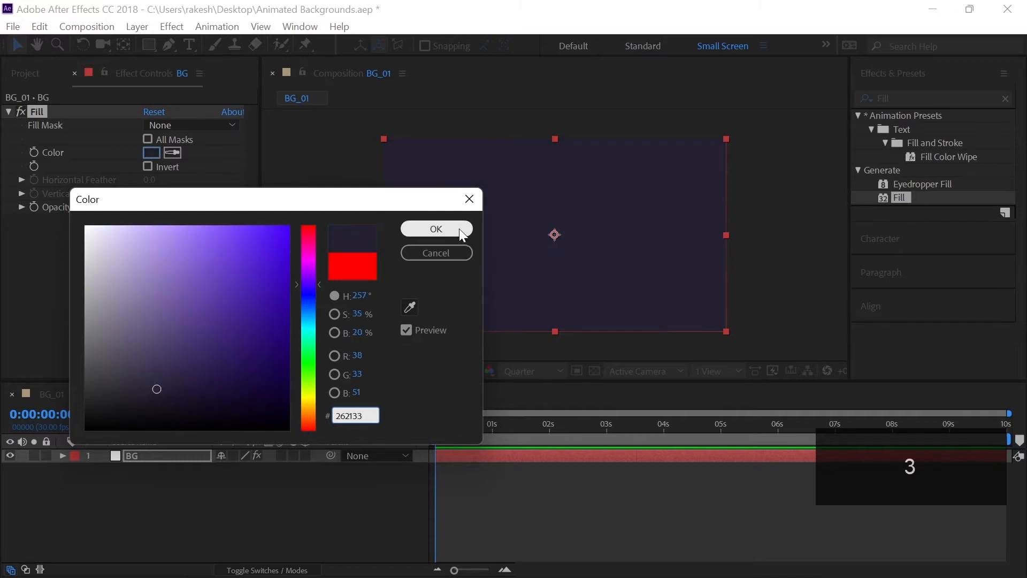
pyautogui.click(435, 228)
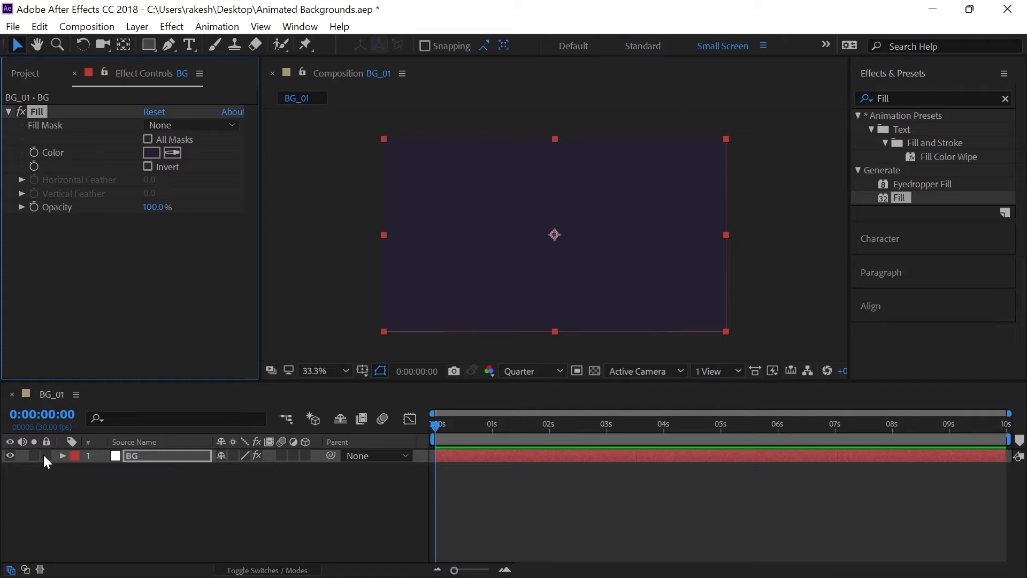
# Step: Lock the BG layer and draw a centred square with the Rectangle tool
pyautogui.click(46, 456)
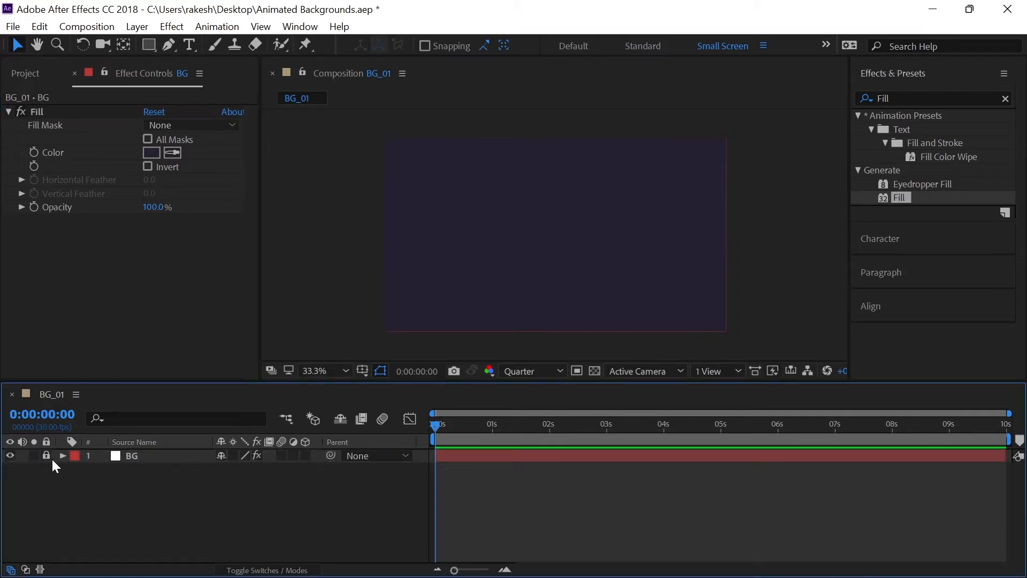
pyautogui.click(362, 370)
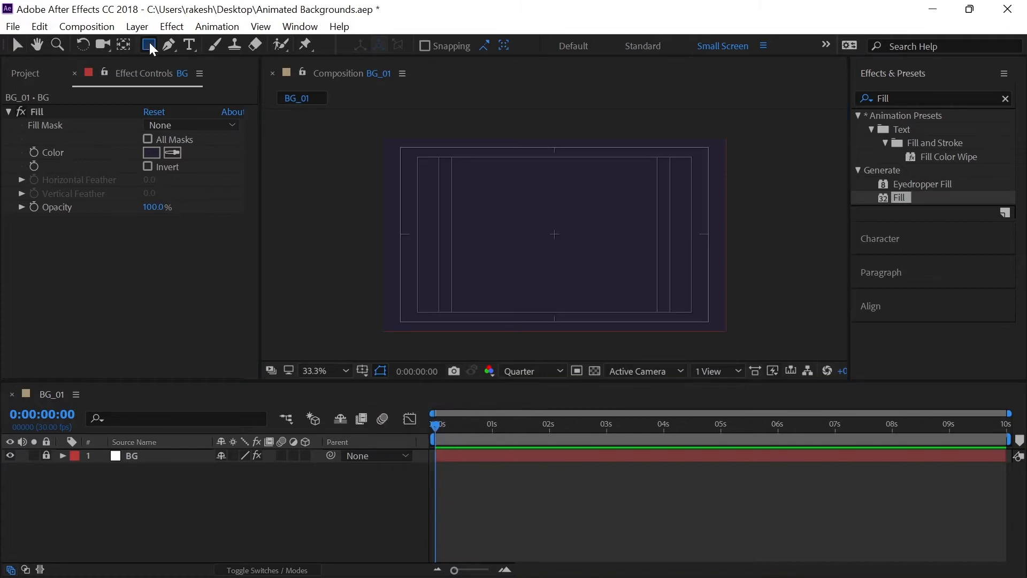
pyautogui.click(149, 45)
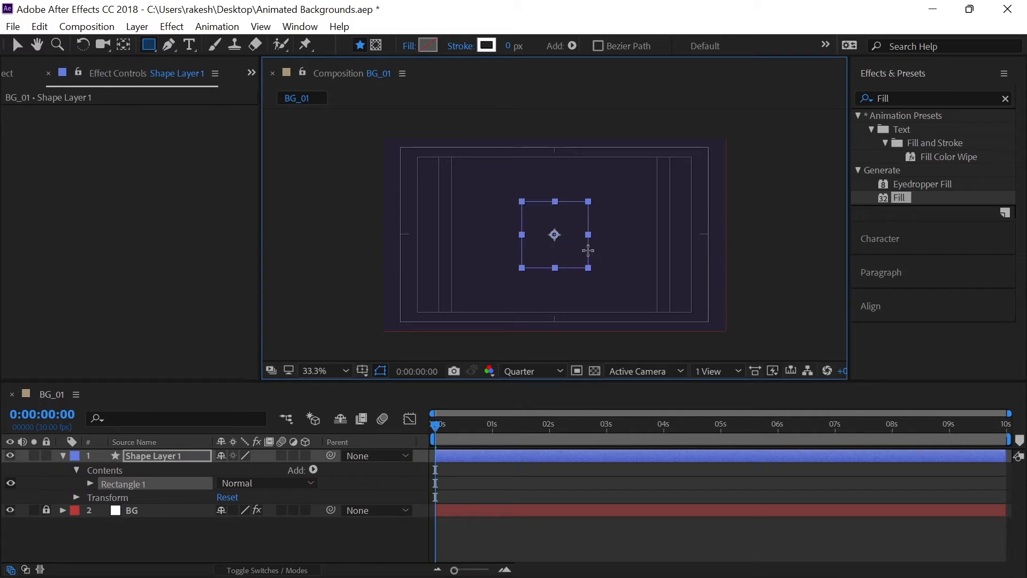
pyautogui.press('shift+ctrl')
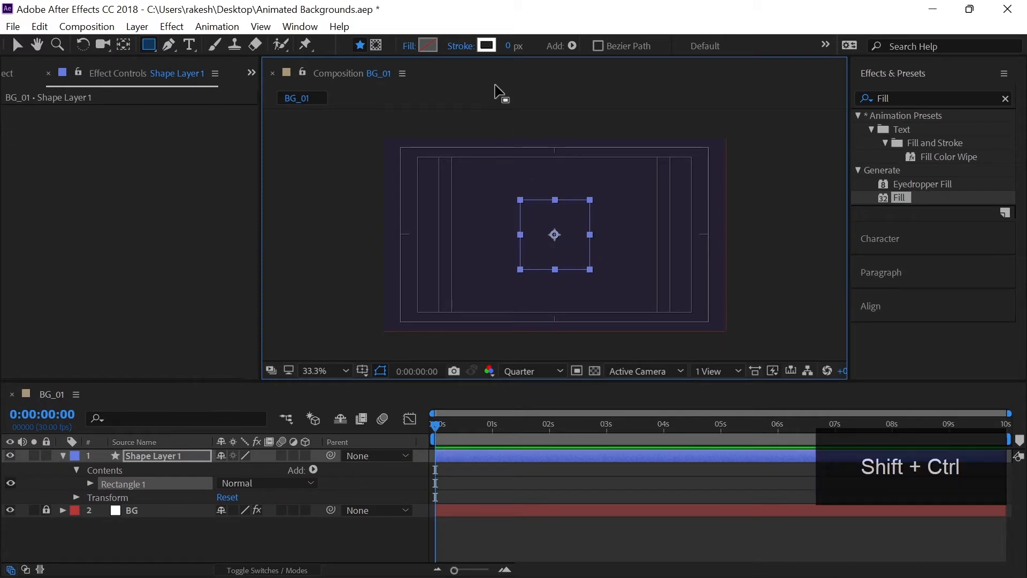
# Step: Give the square an 80 px stroke coloured #FFC007
pyautogui.click(520, 46)
pyautogui.write('80')
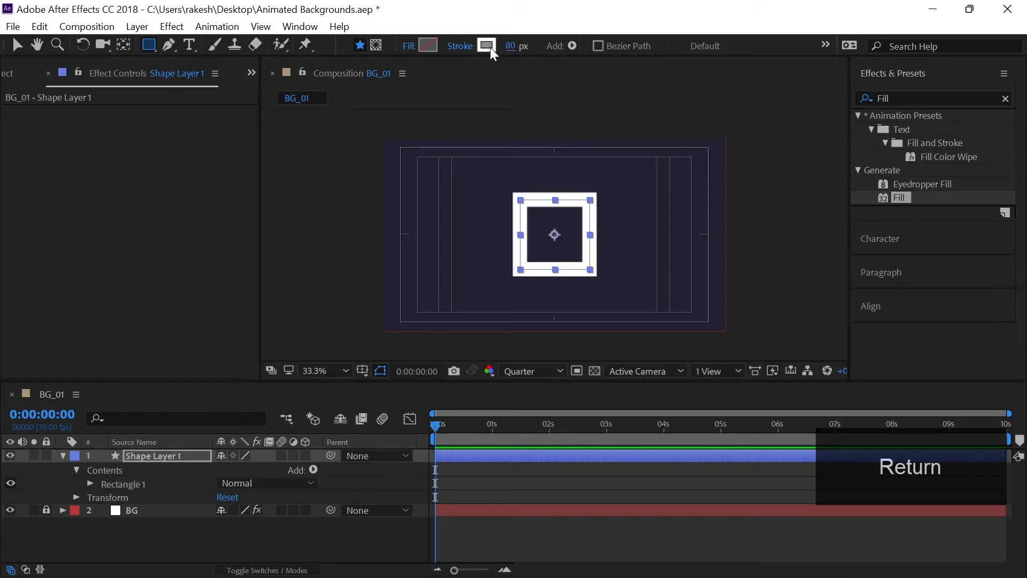
pyautogui.click(486, 46)
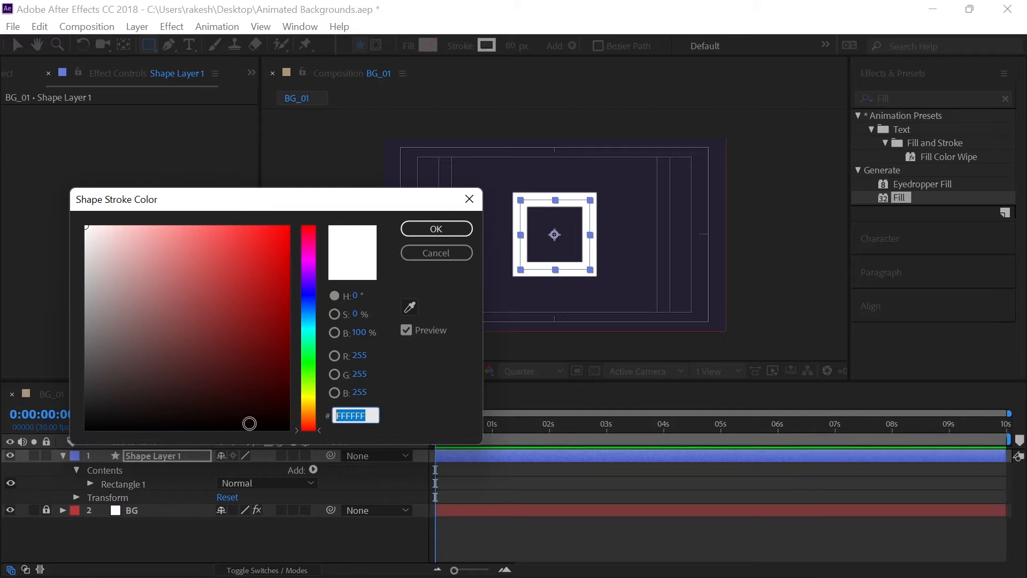
pyautogui.write('FF')
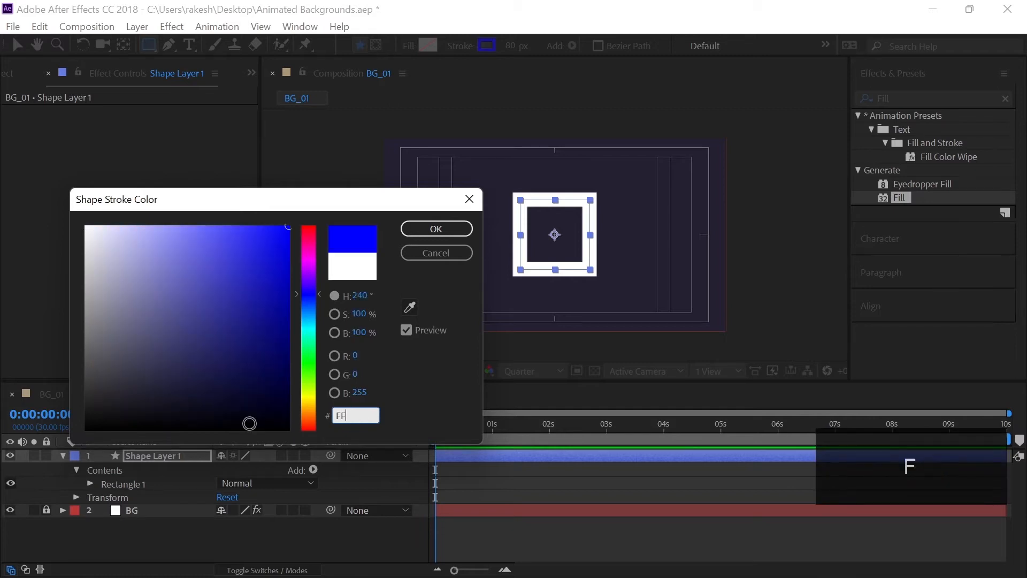
pyautogui.write('FFC007')
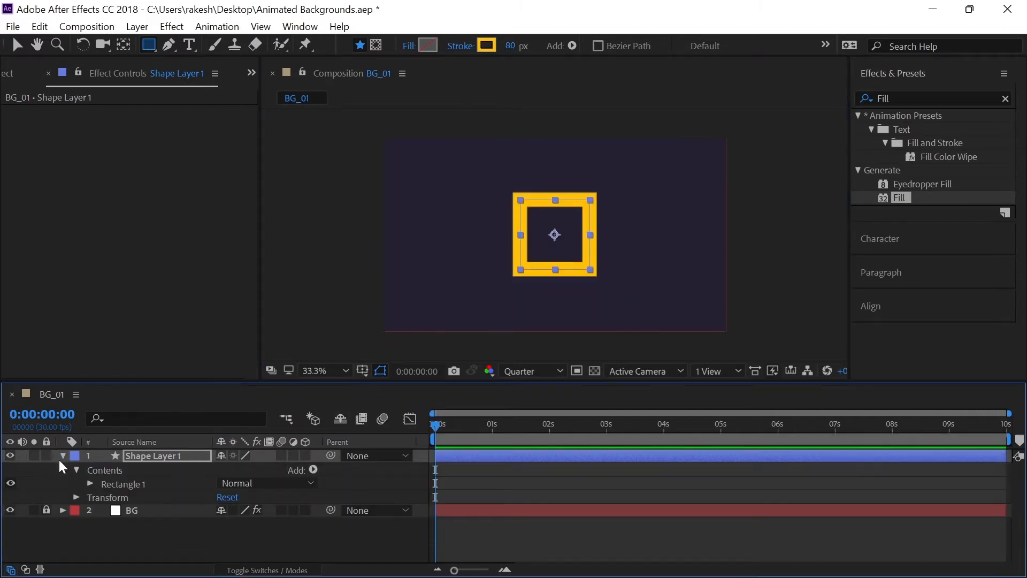
# Step: Add a Repeater with 20 copies and shrink its transform scale into nested squares
pyautogui.click(312, 470)
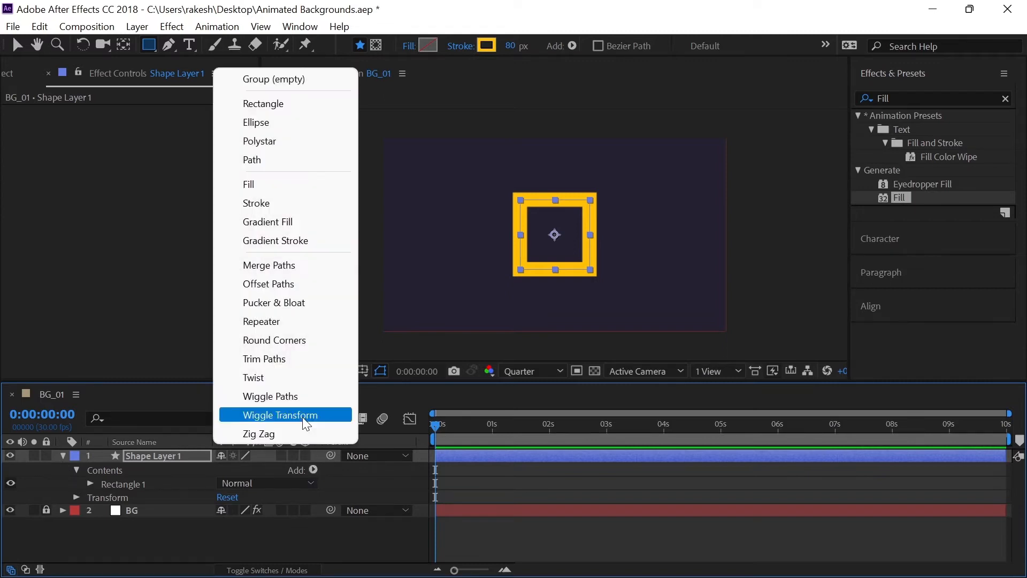
pyautogui.click(261, 321)
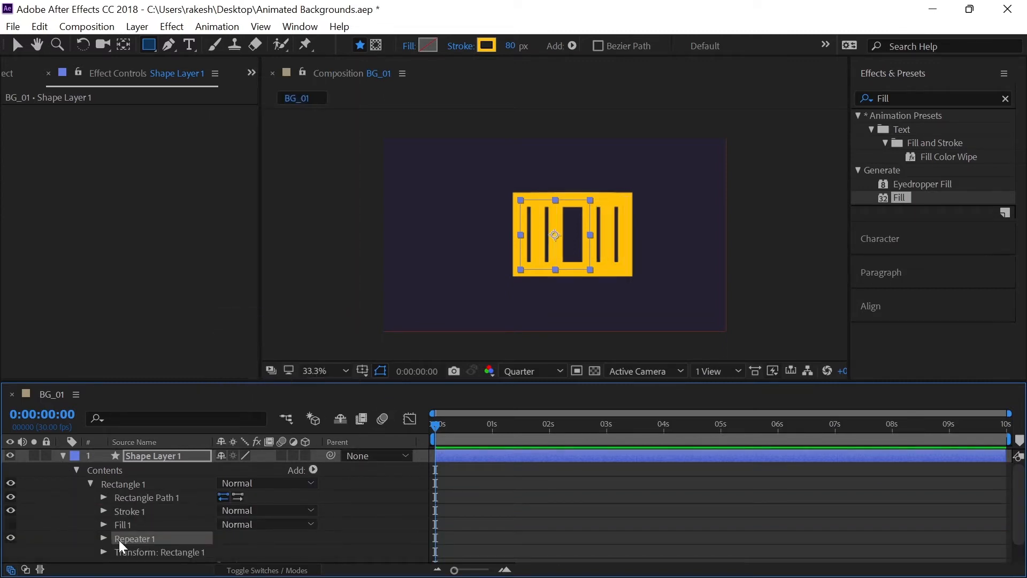
pyautogui.click(103, 537)
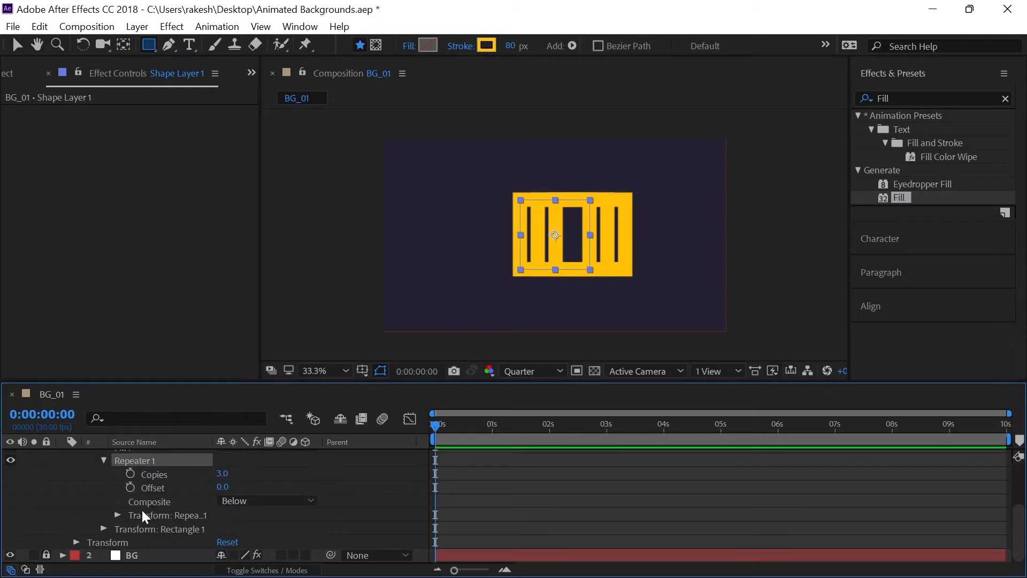
pyautogui.click(222, 473)
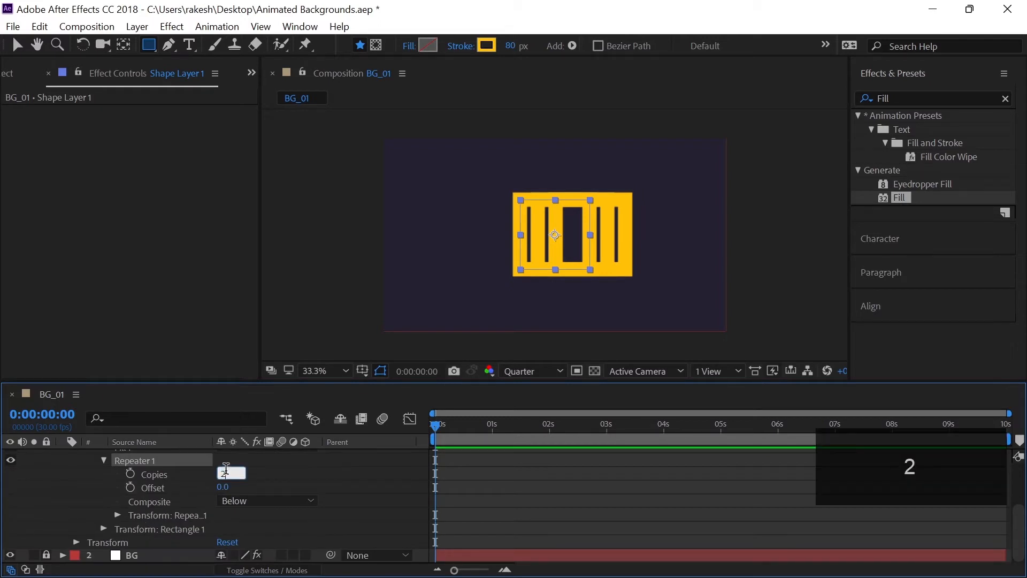
pyautogui.write('20.0')
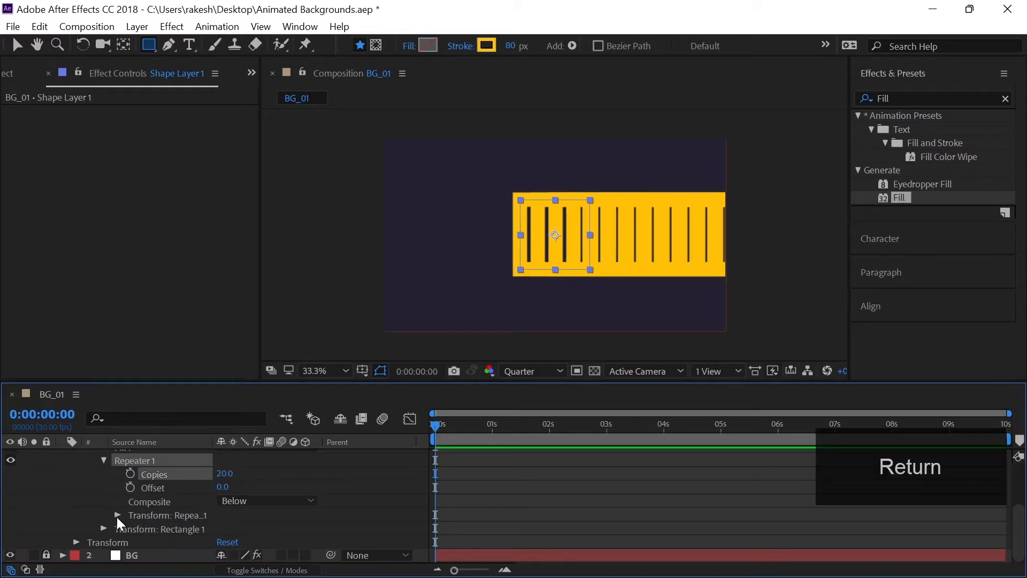
pyautogui.click(105, 516)
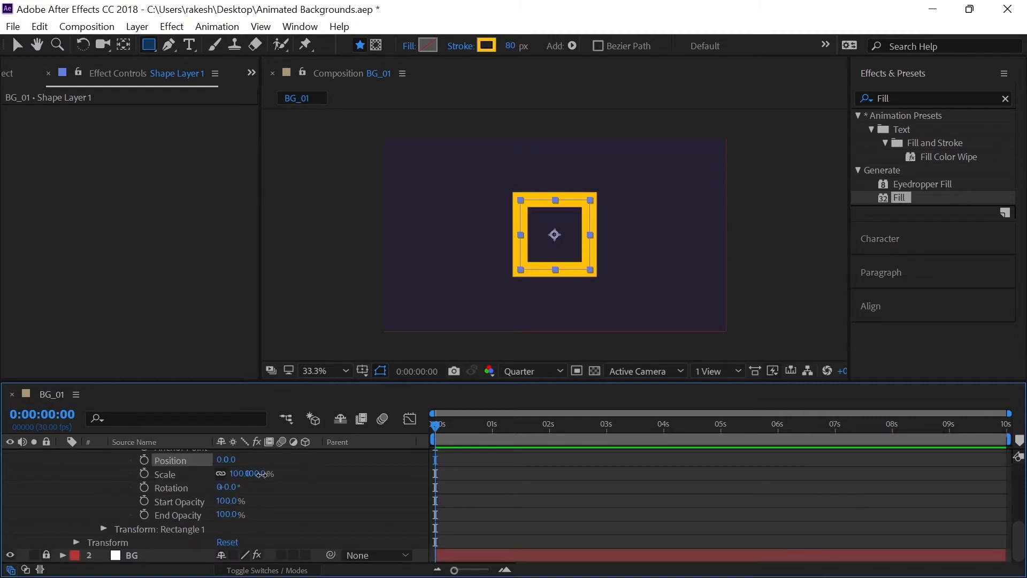
pyautogui.moveTo(249, 473); pyautogui.dragTo(239, 473)
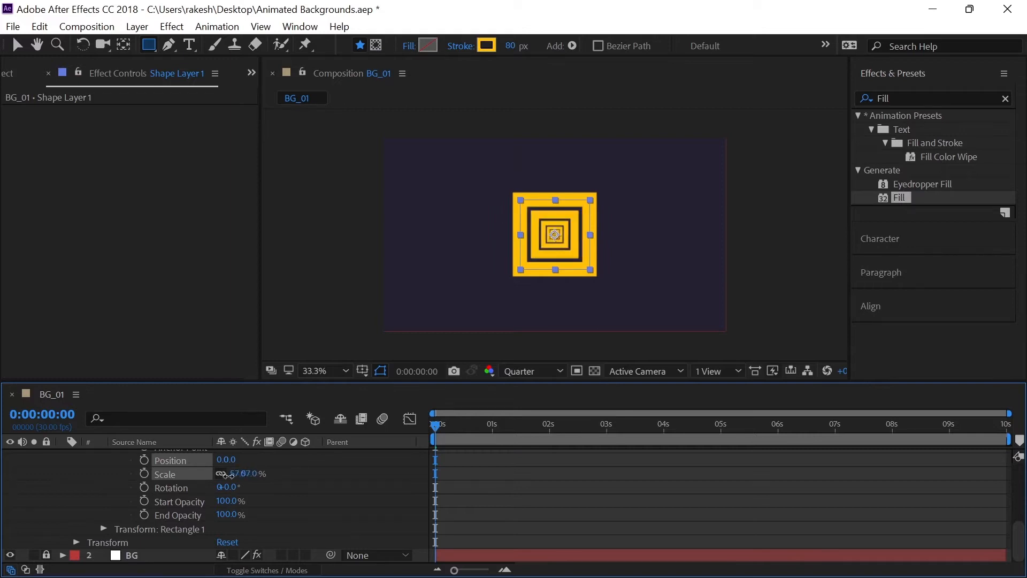
pyautogui.moveTo(236, 473); pyautogui.dragTo(225, 481)
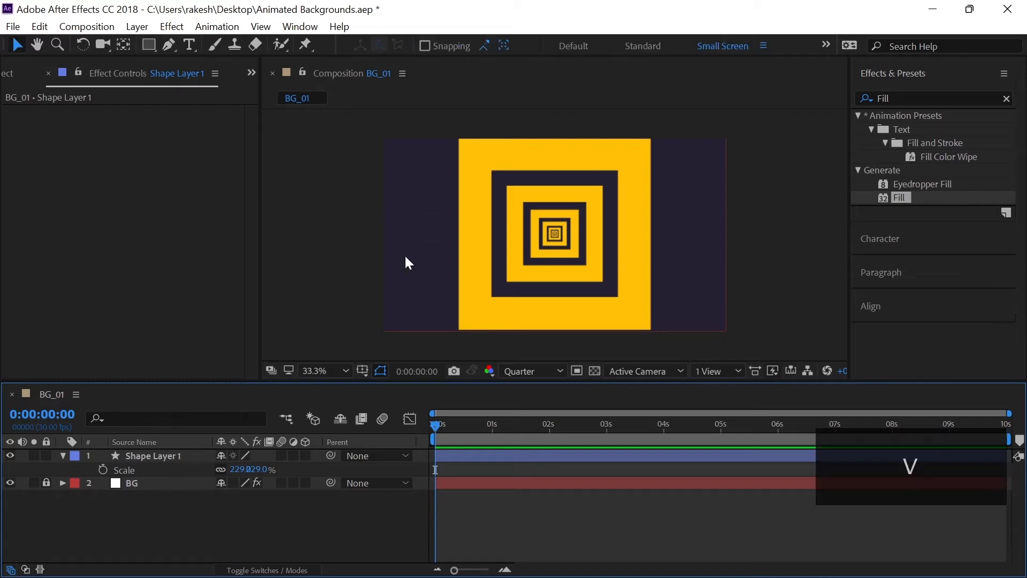
pyautogui.moveTo(639, 246)
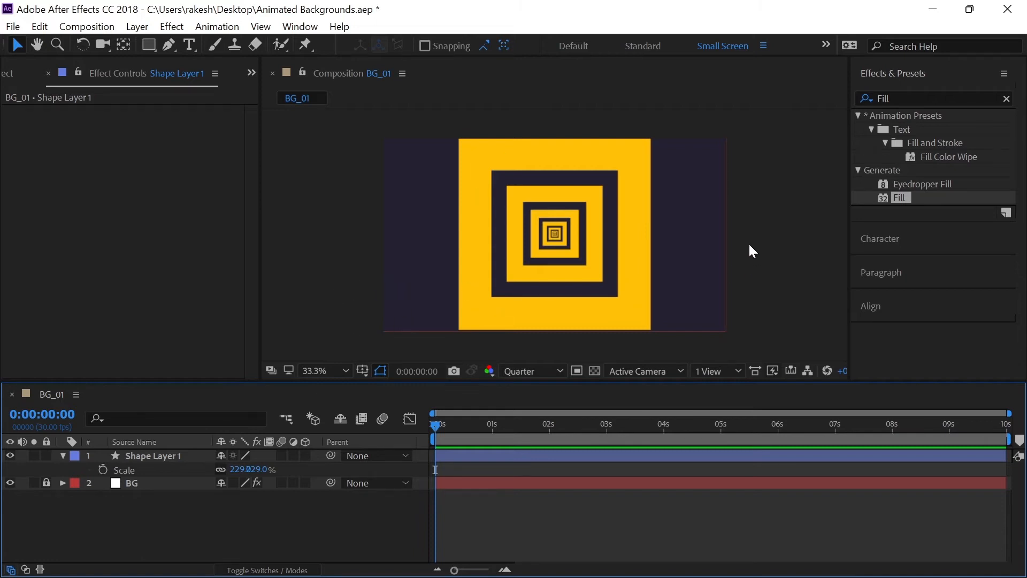
pyautogui.moveTo(387, 243)
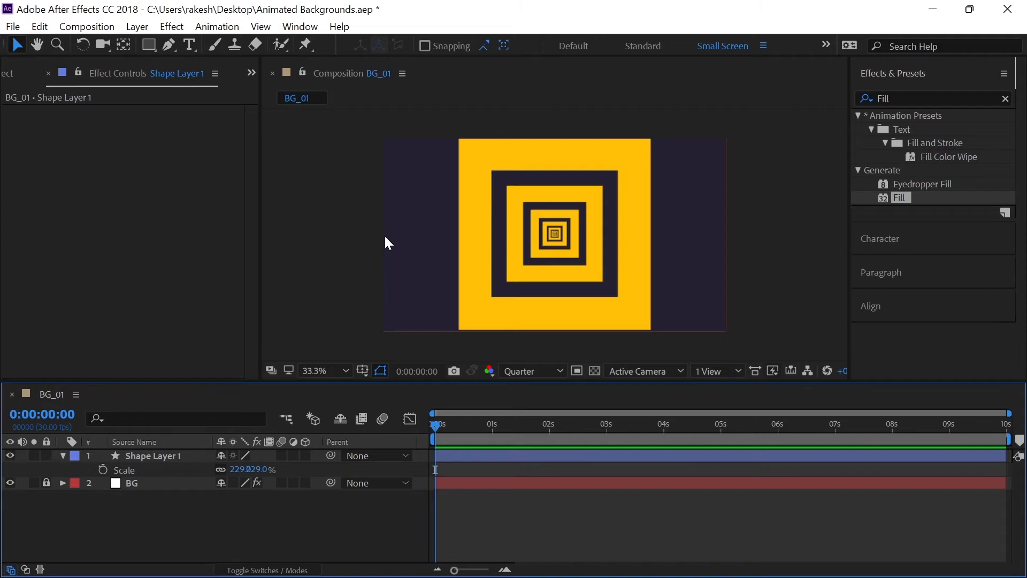
# Step: Keyframe the repeater rotation from -45° at the start to -135° at the end
pyautogui.click(62, 455)
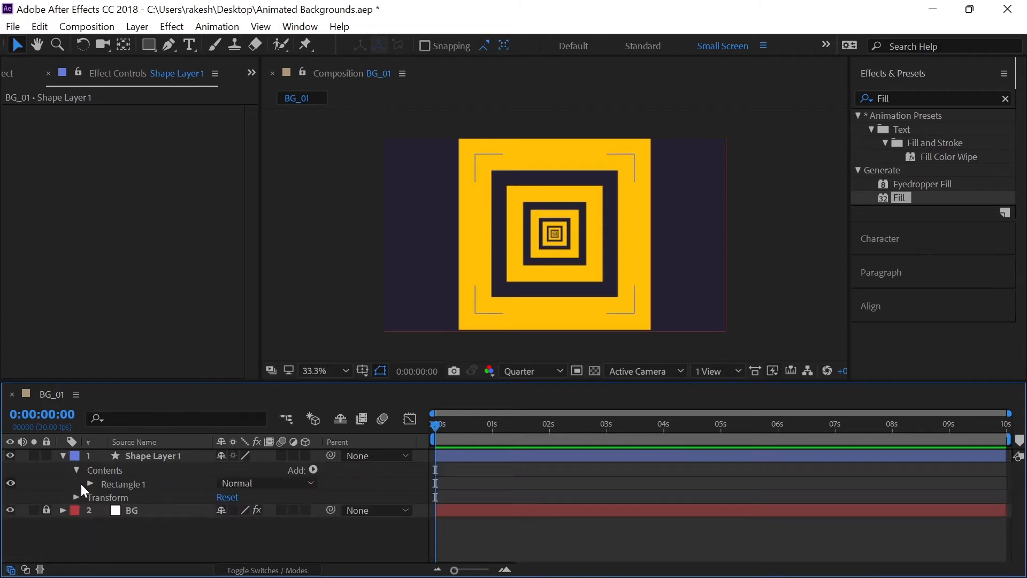
pyautogui.click(90, 484)
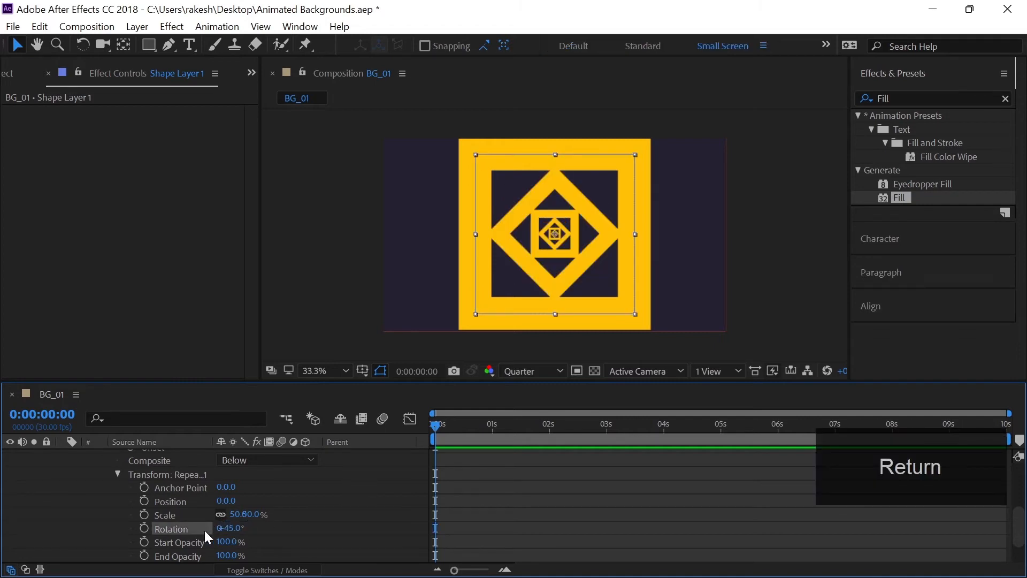
pyautogui.click(144, 529)
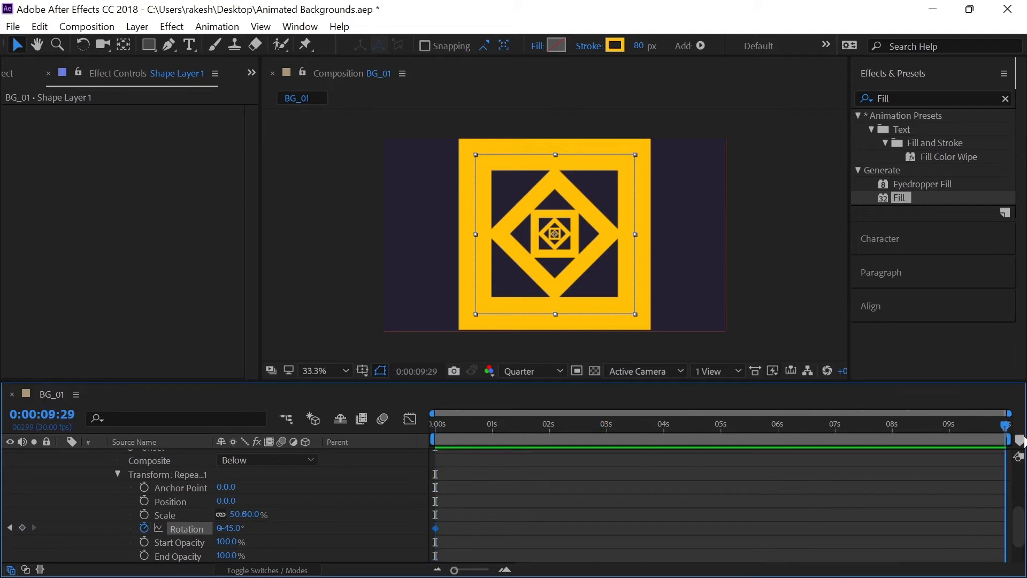
pyautogui.doubleClick(230, 528)
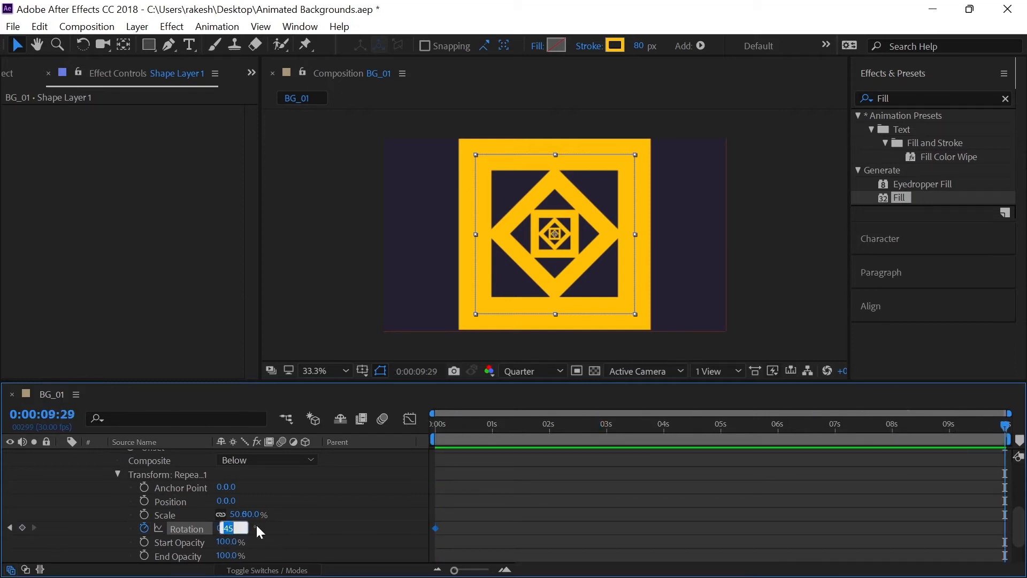
pyautogui.write('-135')
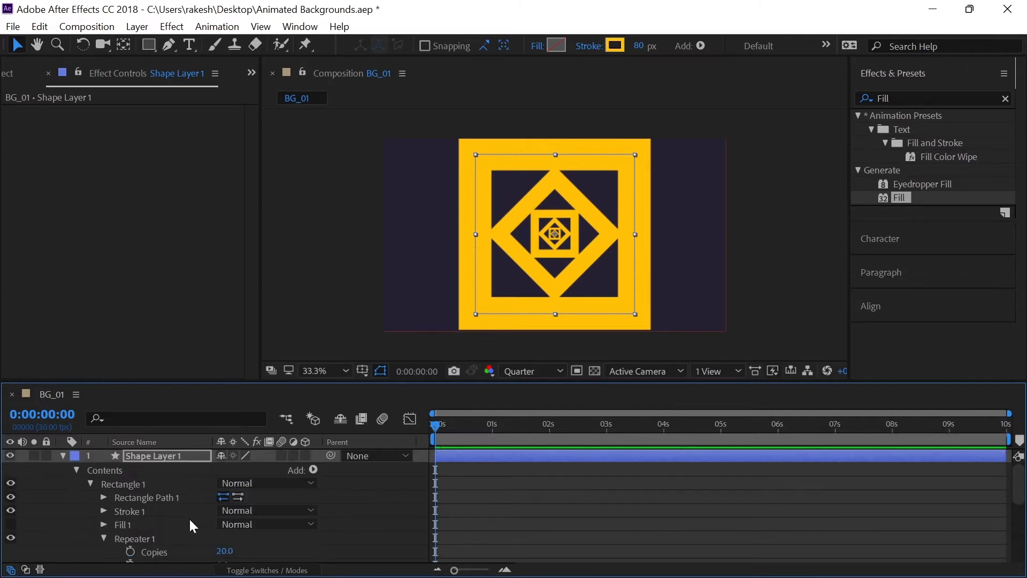
# Step: Keyframe the repeater offset so the squares grow outward, then preview the animation
pyautogui.scroll(-3)
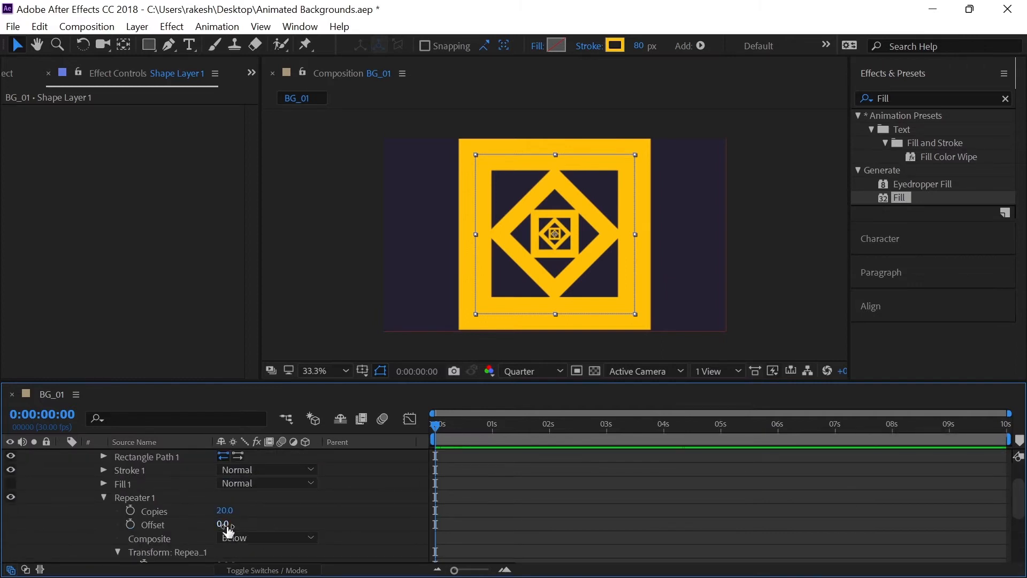
pyautogui.moveTo(226, 523); pyautogui.dragTo(213, 523)
pyautogui.write('-2')
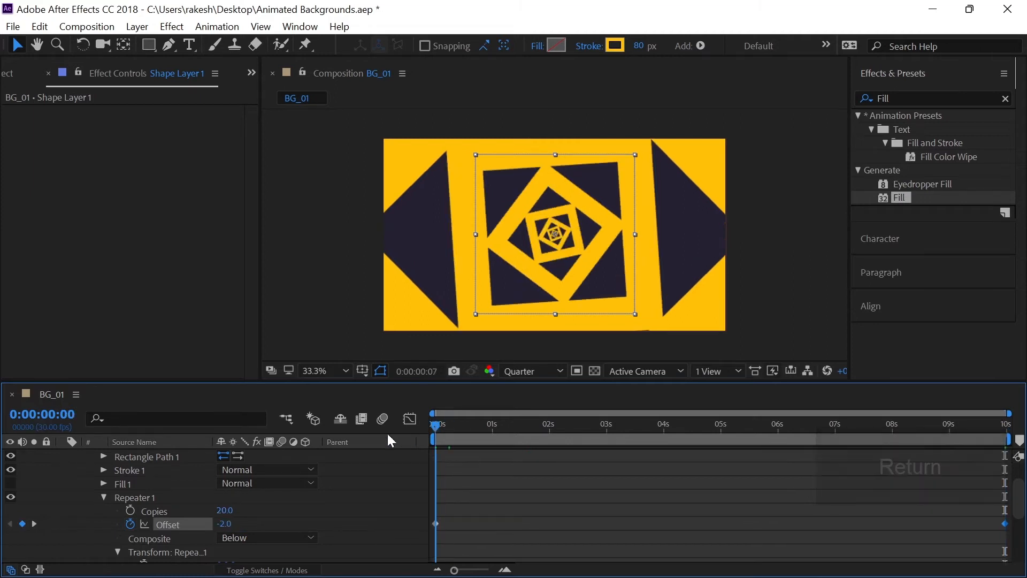
pyautogui.press('space')
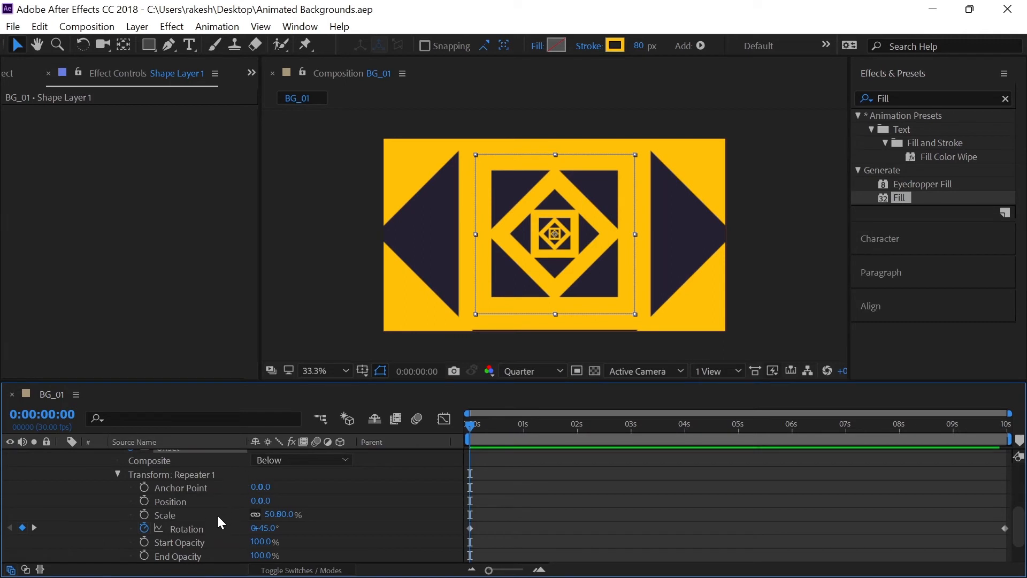
# Step: Collapse BG_01's layers and create a new composition named BG_02
pyautogui.scroll(-3)
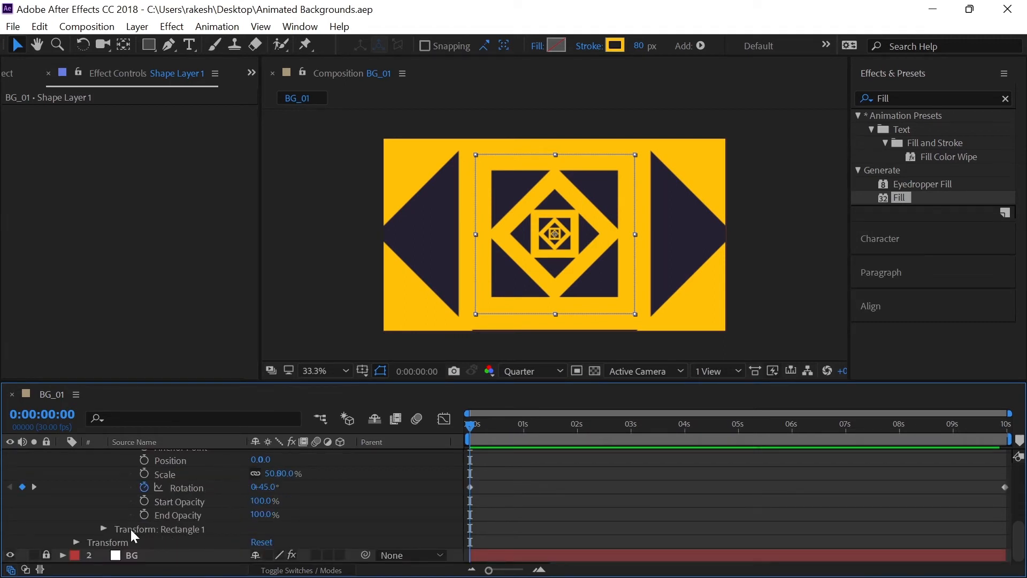
pyautogui.scroll(-3)
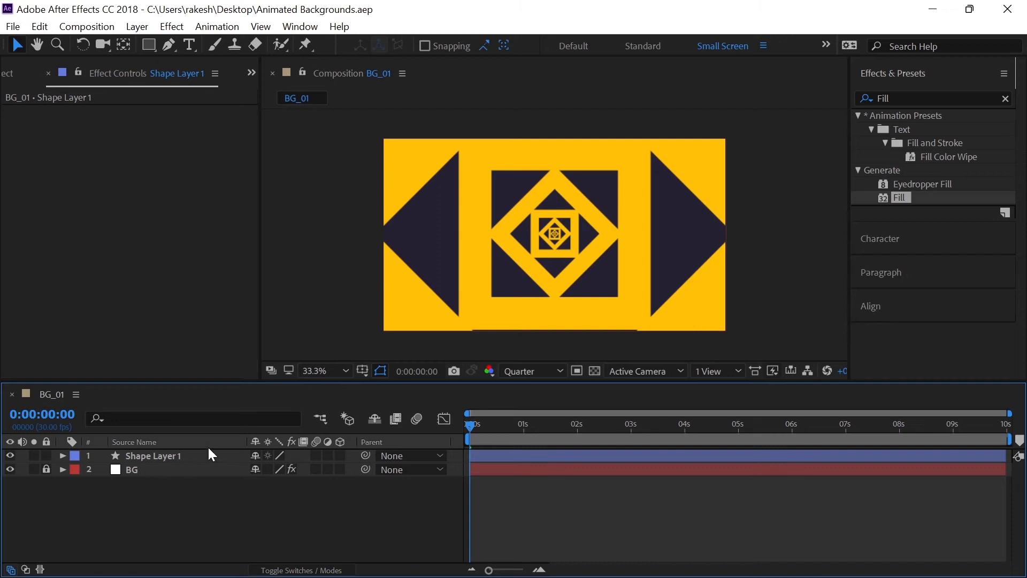
pyautogui.moveTo(390, 397)
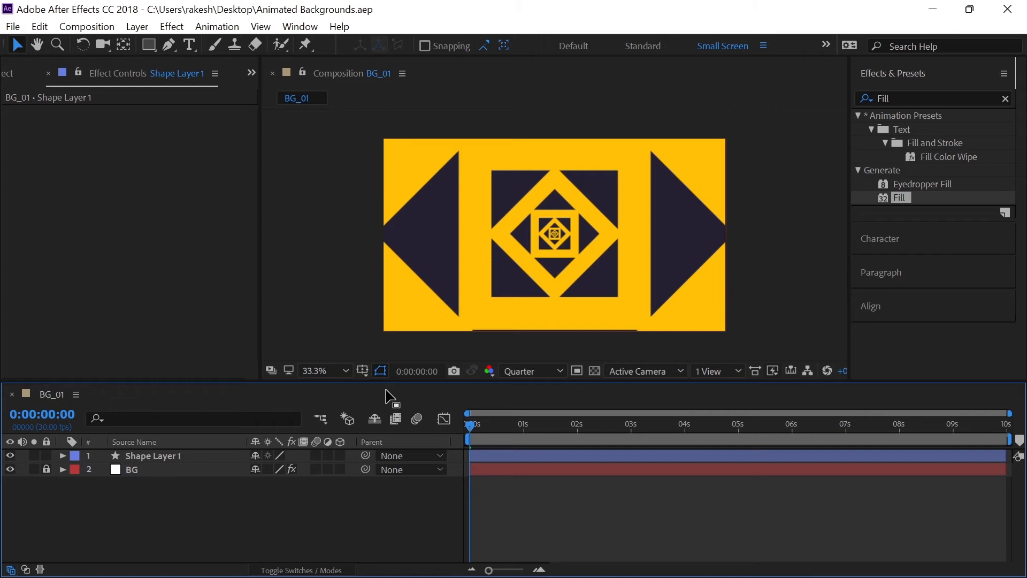
pyautogui.moveTo(368, 290)
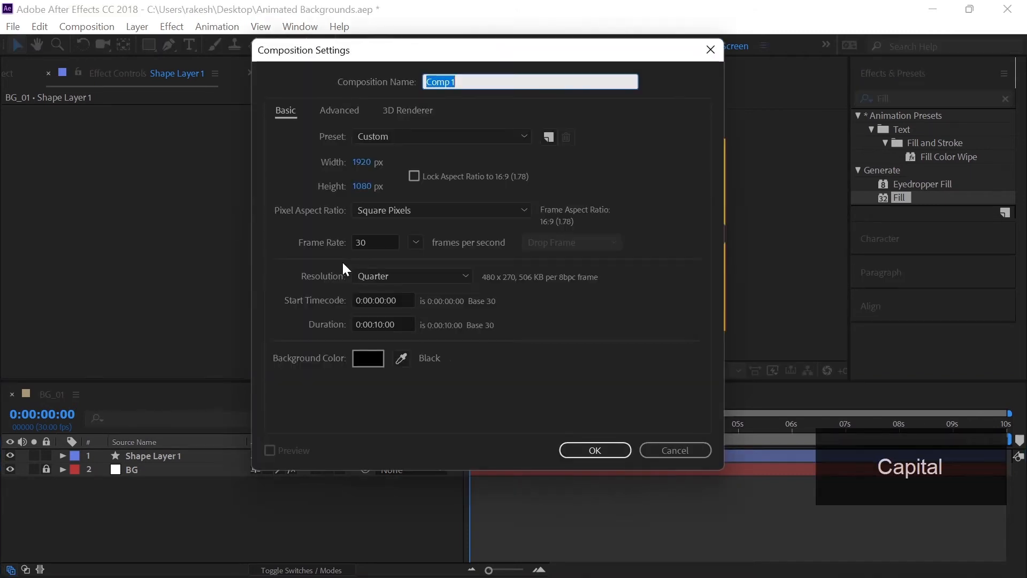
pyautogui.write('BG_02')
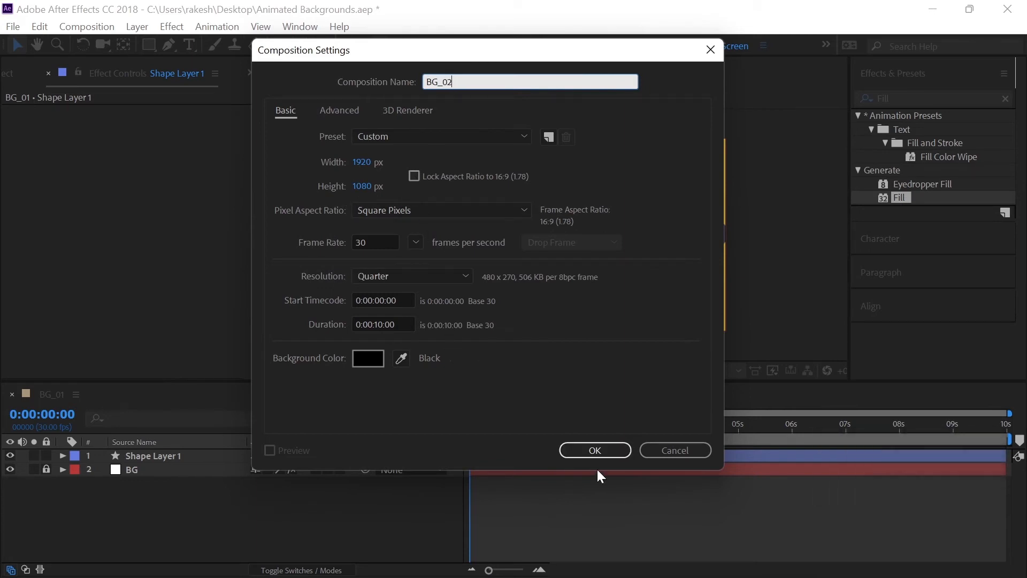
pyautogui.click(593, 450)
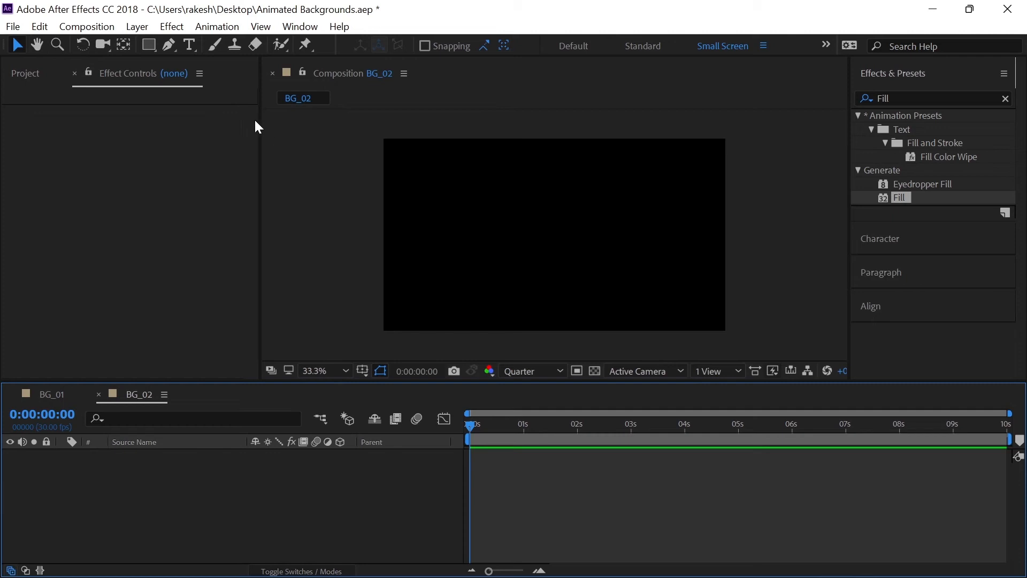
# Step: Draw a tall yellow rectangle bar and move it to BG_02's left edge
pyautogui.click(168, 45)
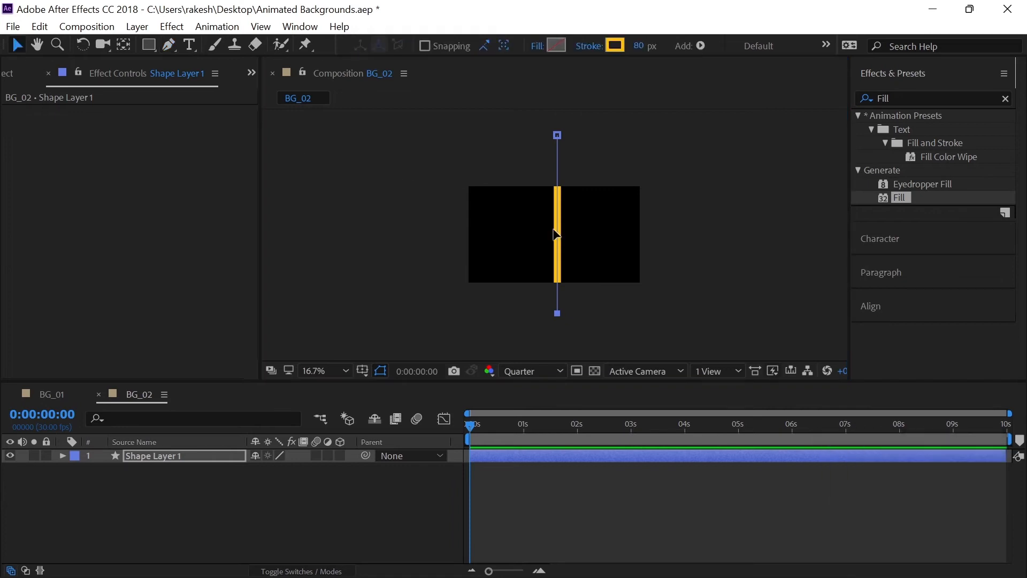
pyautogui.moveTo(557, 234); pyautogui.dragTo(477, 234)
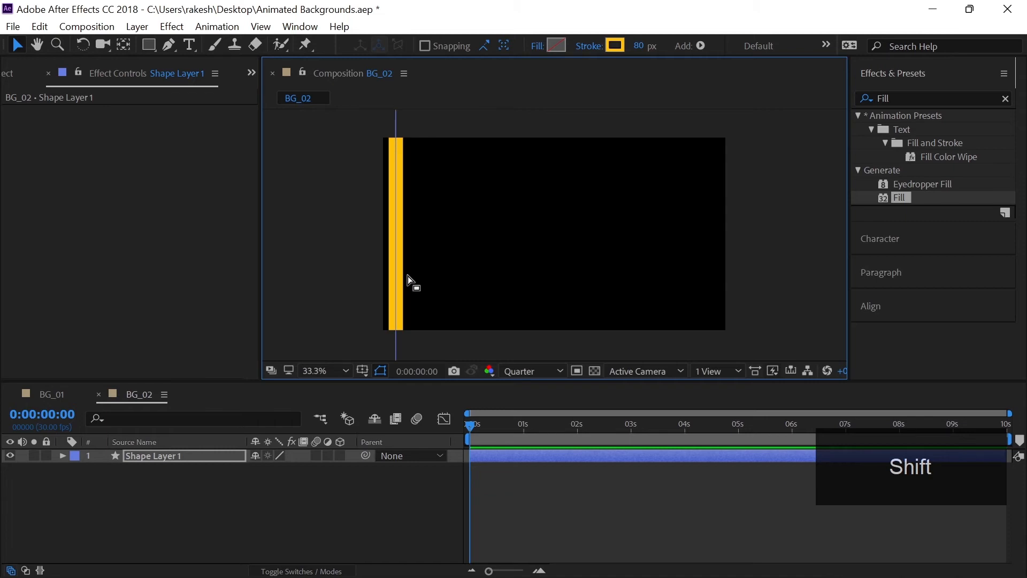
pyautogui.press('Left')
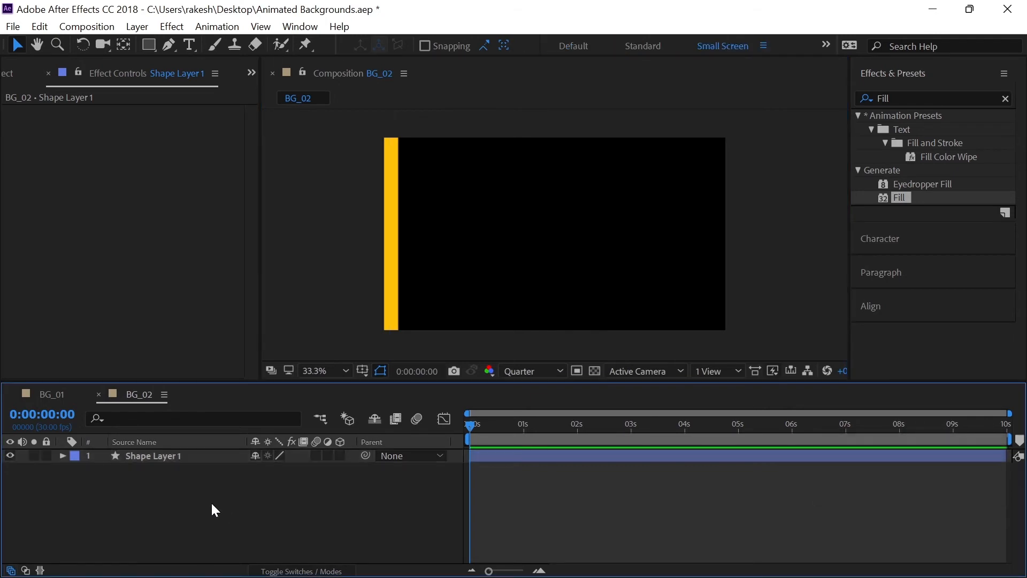
pyautogui.moveTo(57, 397)
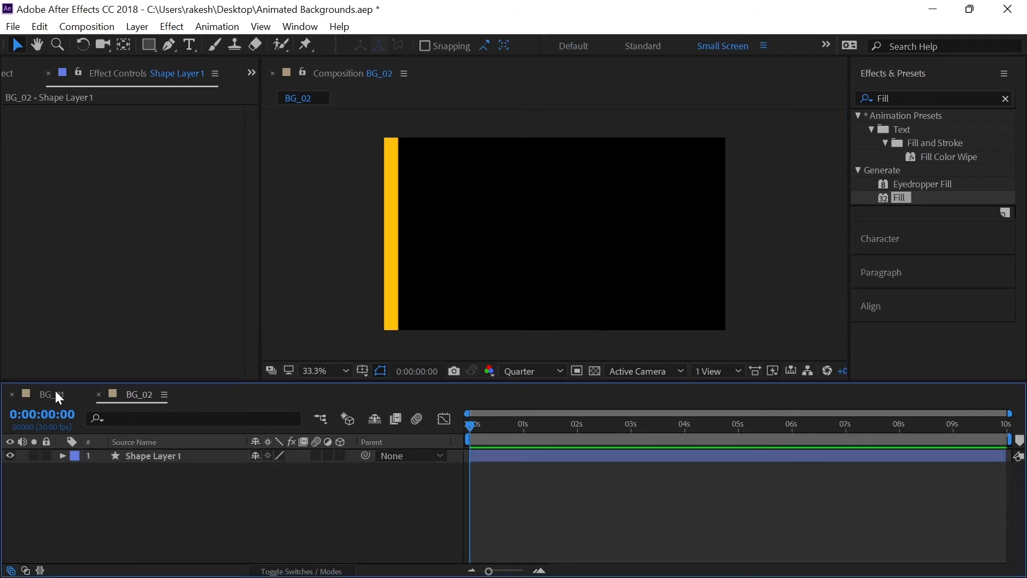
# Step: Copy the purple BG layer from BG_01 and paste it into BG_02
pyautogui.click(47, 394)
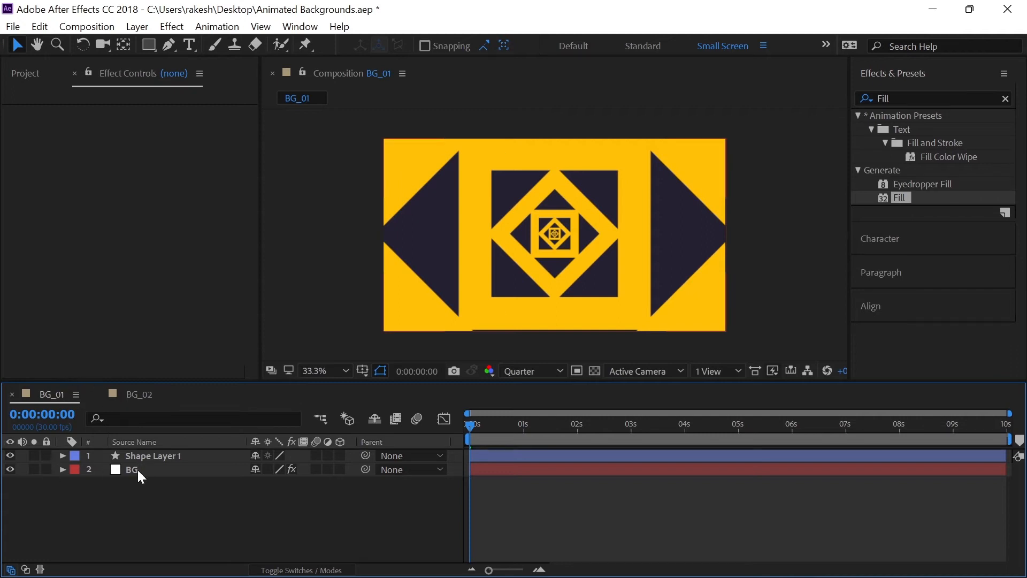
pyautogui.click(131, 470)
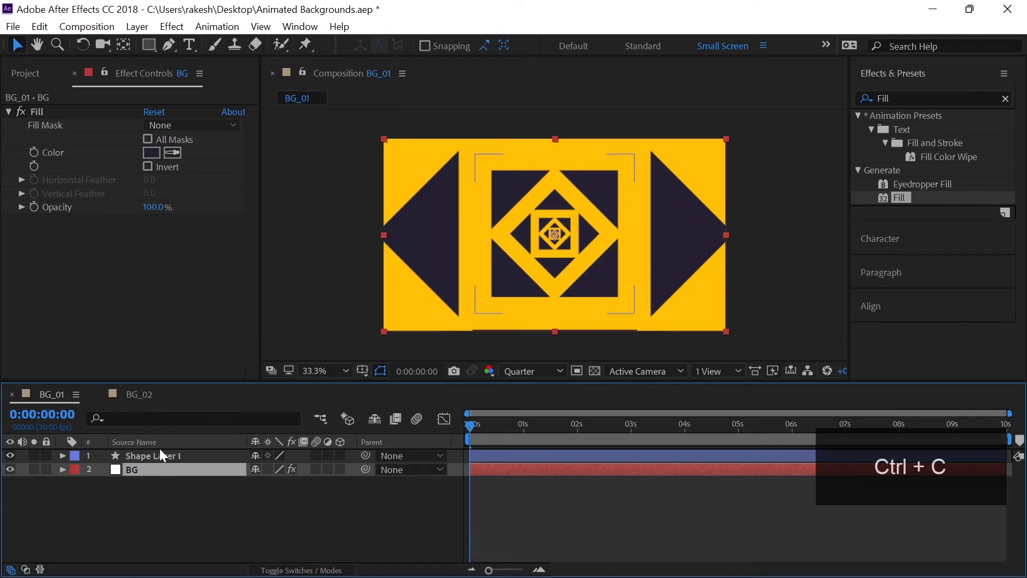
pyautogui.click(139, 394)
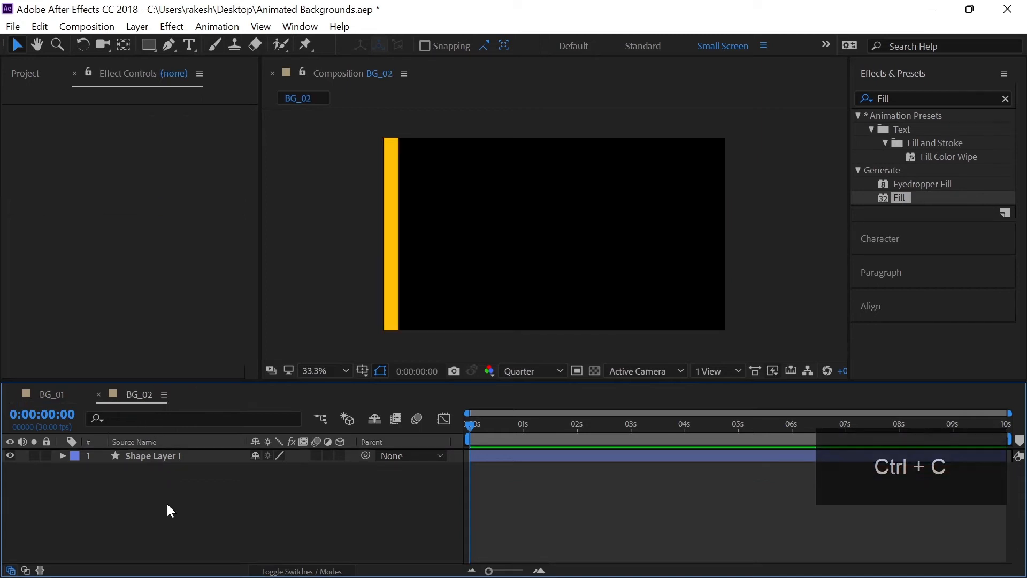
pyautogui.press('ctrl+v')
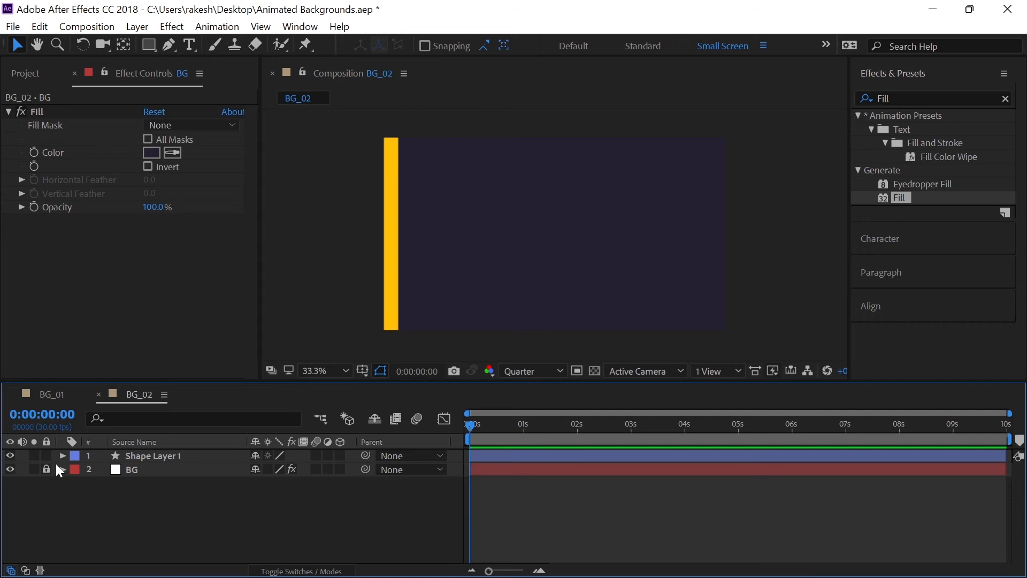
# Step: Add a Repeater to the bar with 30 copies and 110 position spacing
pyautogui.click(349, 470)
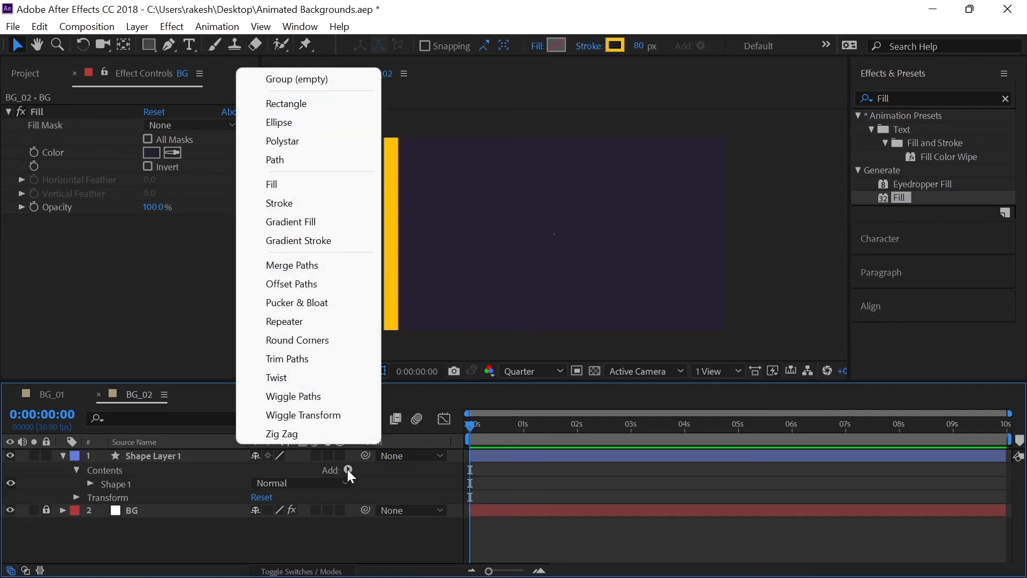
pyautogui.click(284, 321)
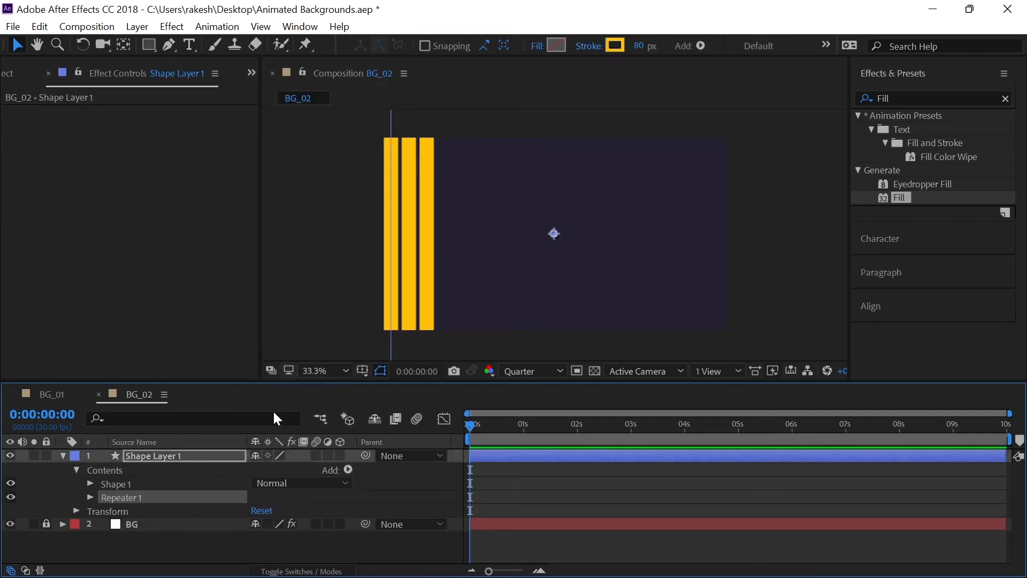
pyautogui.click(89, 497)
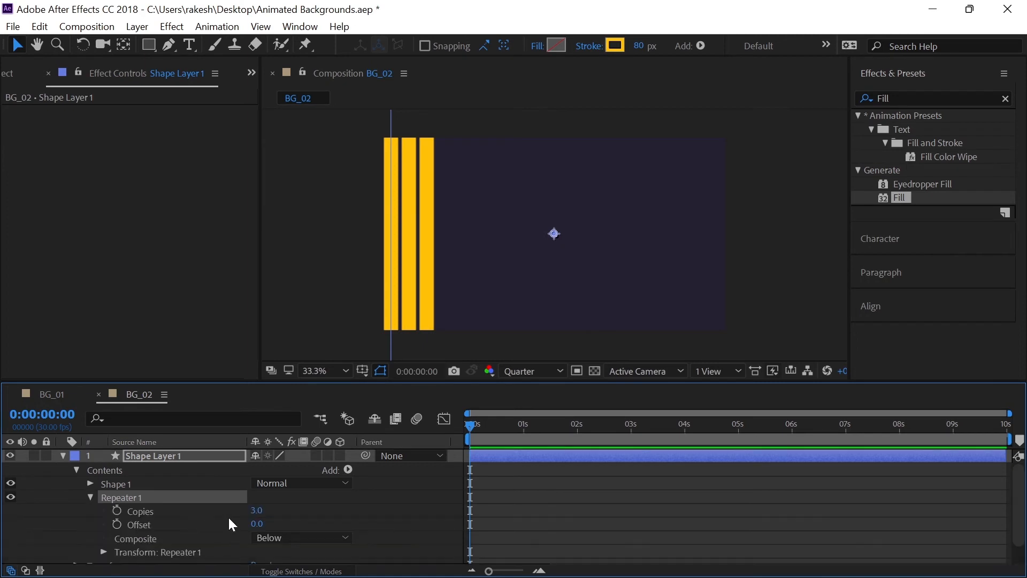
pyautogui.write('30')
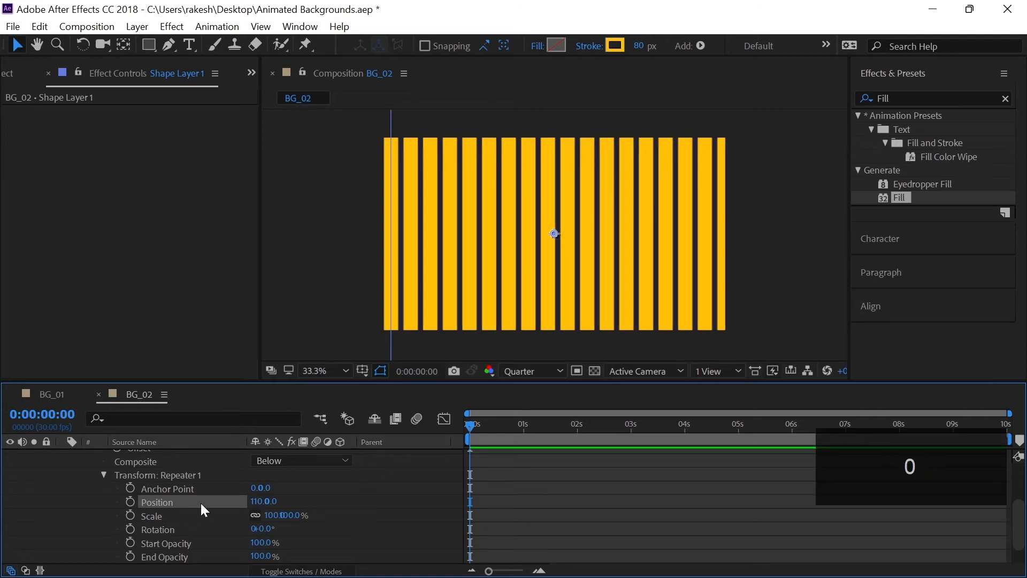
pyautogui.doubleClick(263, 501)
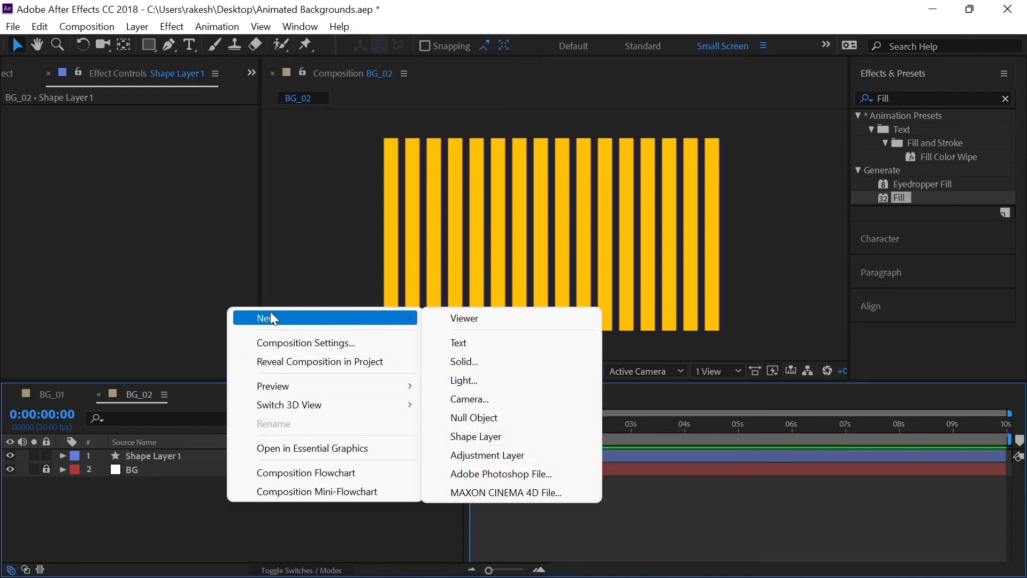
# Step: Add a new adjustment layer named Effects to BG_02 above the stripes
pyautogui.click(487, 455)
pyautogui.write('Effects')
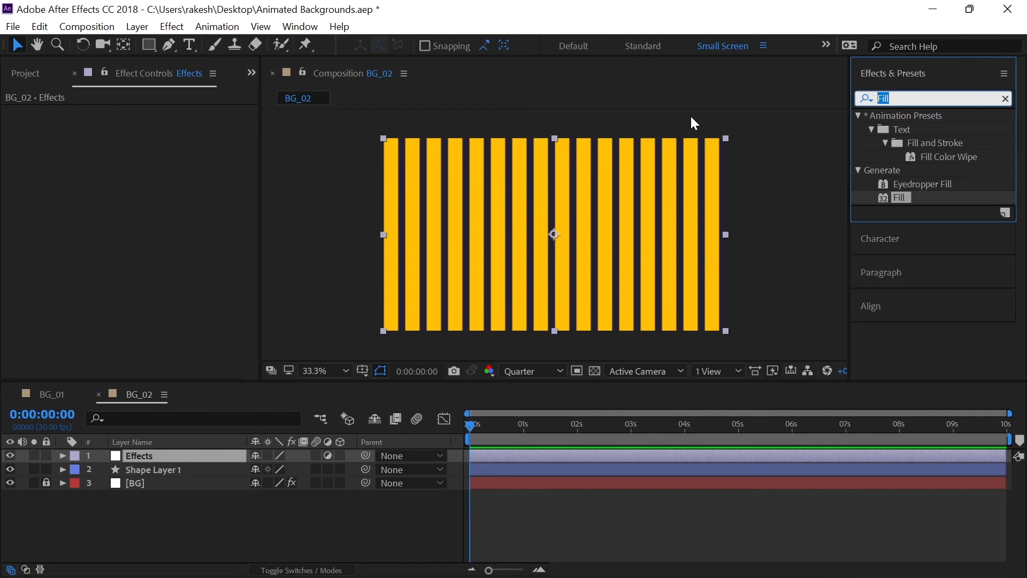
# Step: Apply Polar Coordinates (Rect to Polar, 100%) and Optics Compensation to the Effects layer
pyautogui.write('POlar')
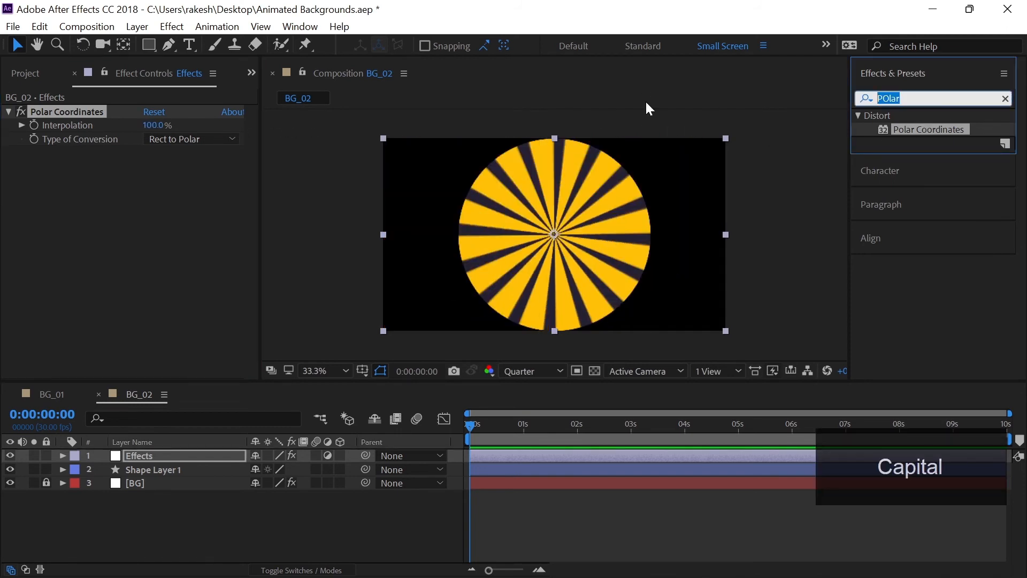
pyautogui.write('Optics')
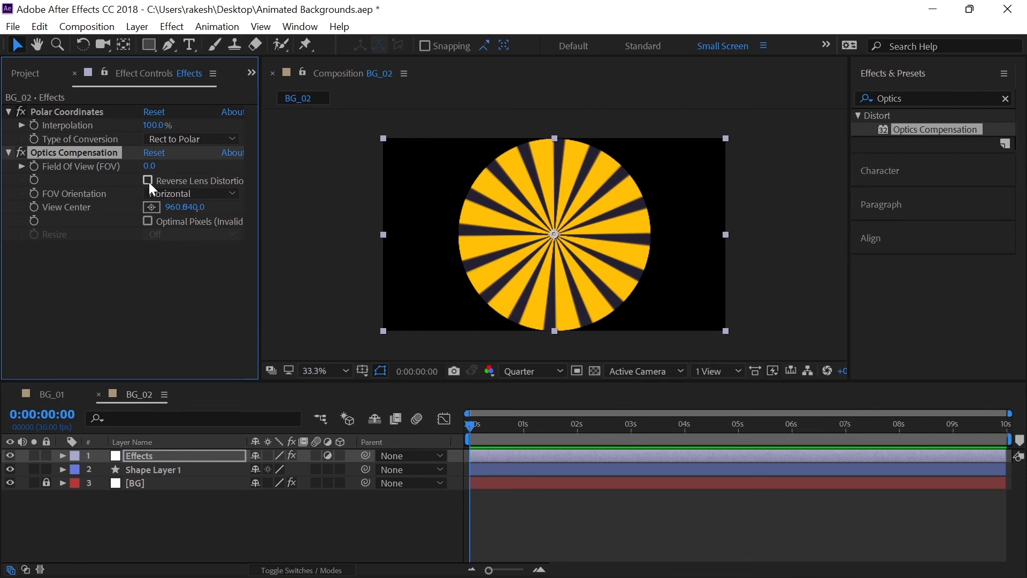
# Step: Enable Reverse Lens Distortion with about 122 field of view, then add Twirl
pyautogui.click(149, 180)
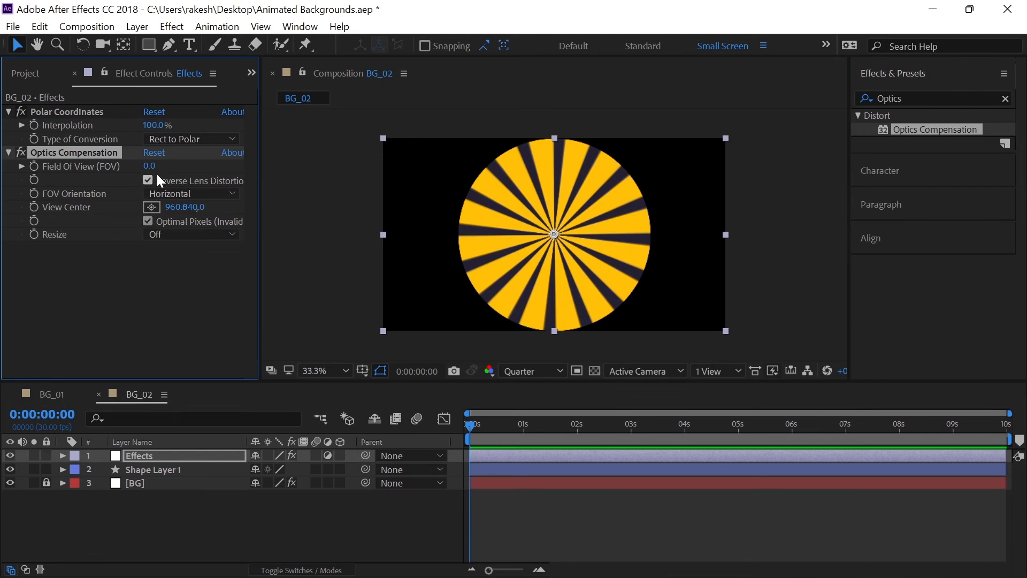
pyautogui.moveTo(149, 166); pyautogui.dragTo(157, 166)
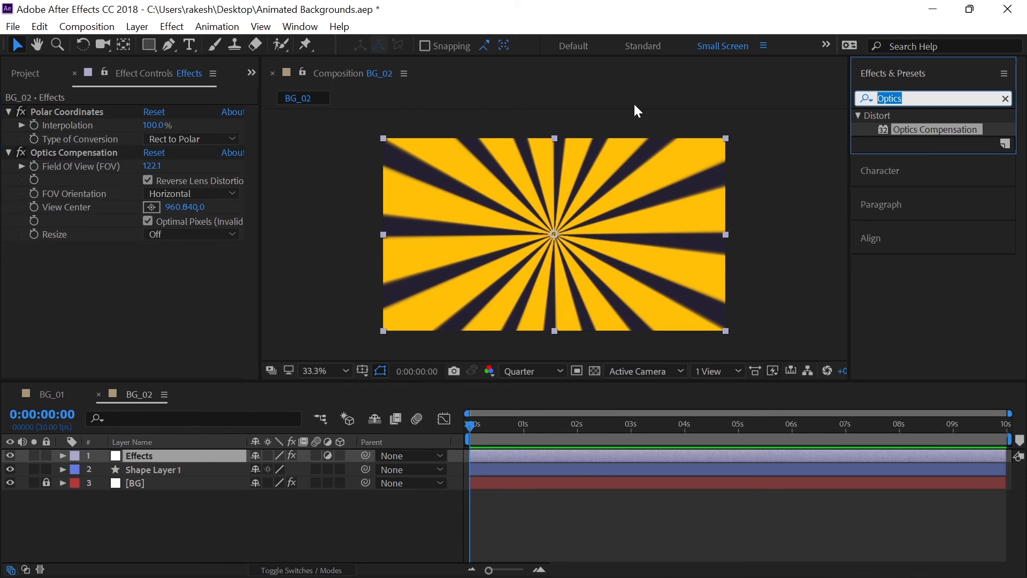
pyautogui.write('Twoirl')
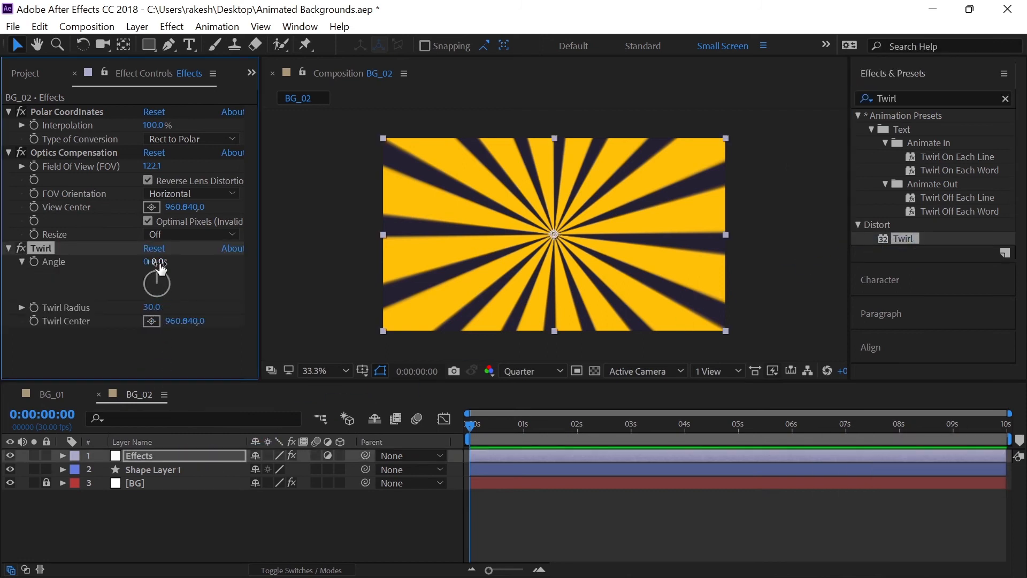
# Step: Set Twirl angle to about 145° and add Transform with Scale 300
pyautogui.write('145')
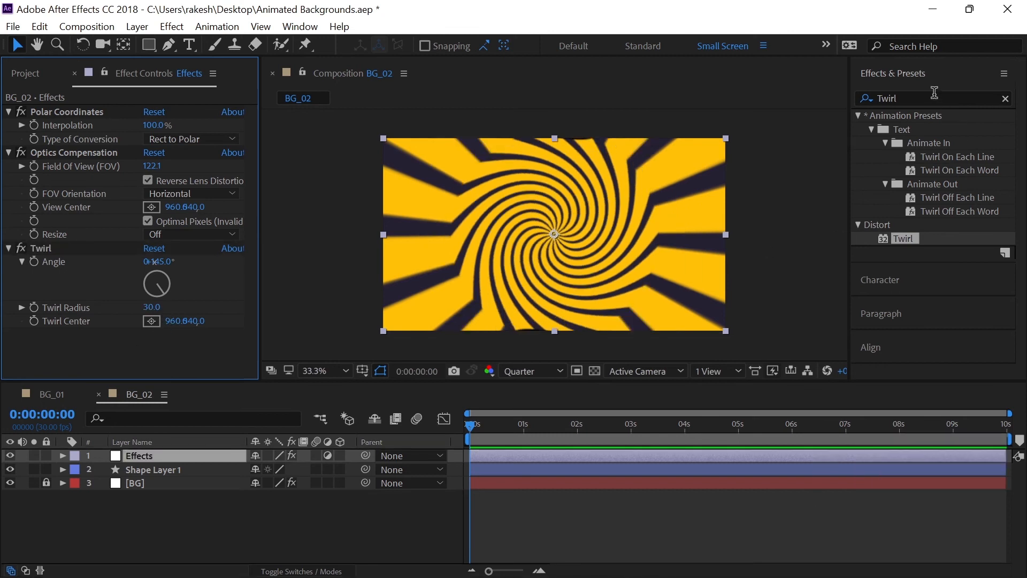
pyautogui.write('Trans')
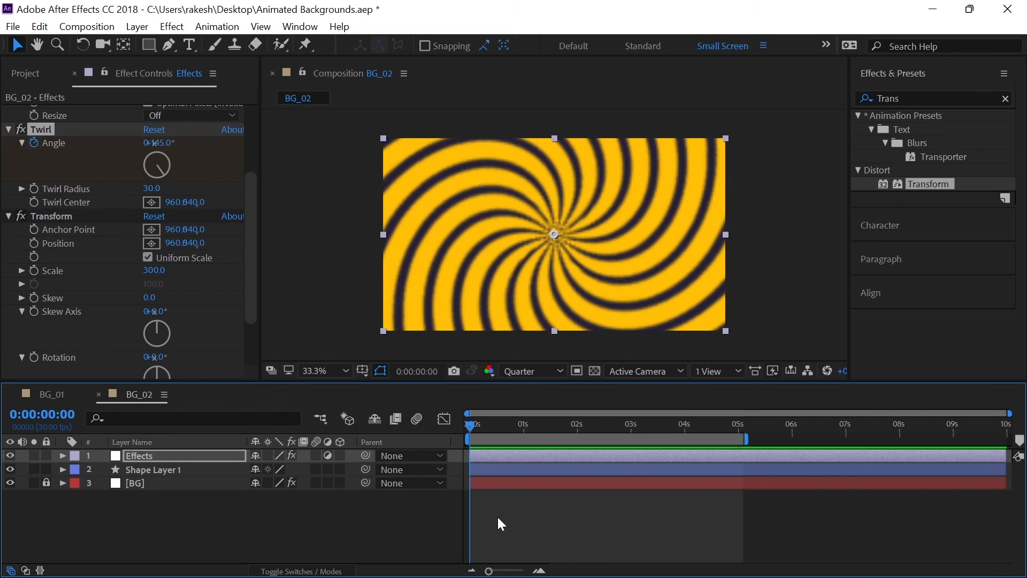
# Step: Save the project and preview the spiral animation at Full resolution
pyautogui.click(324, 371)
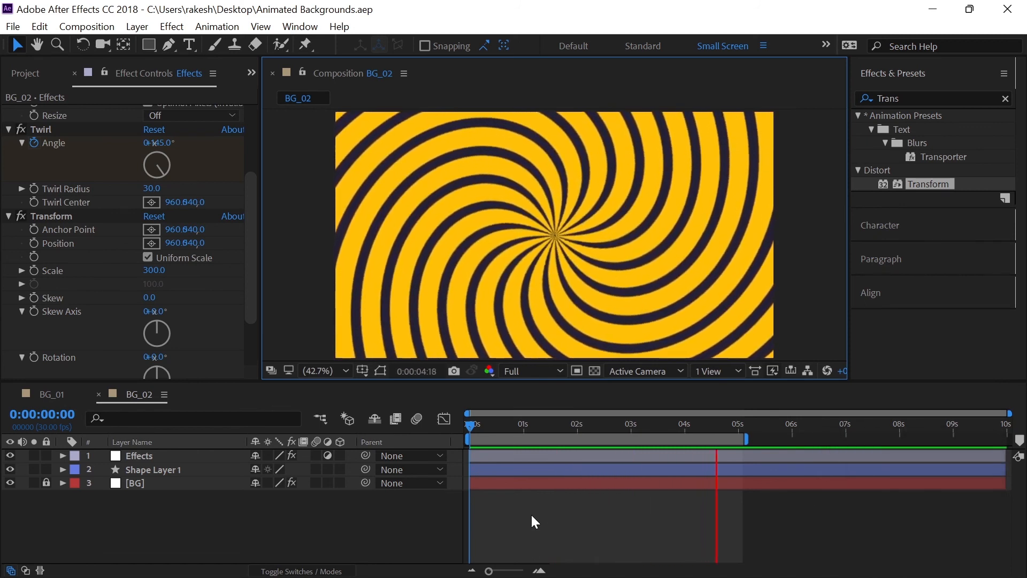
pyautogui.click(549, 423)
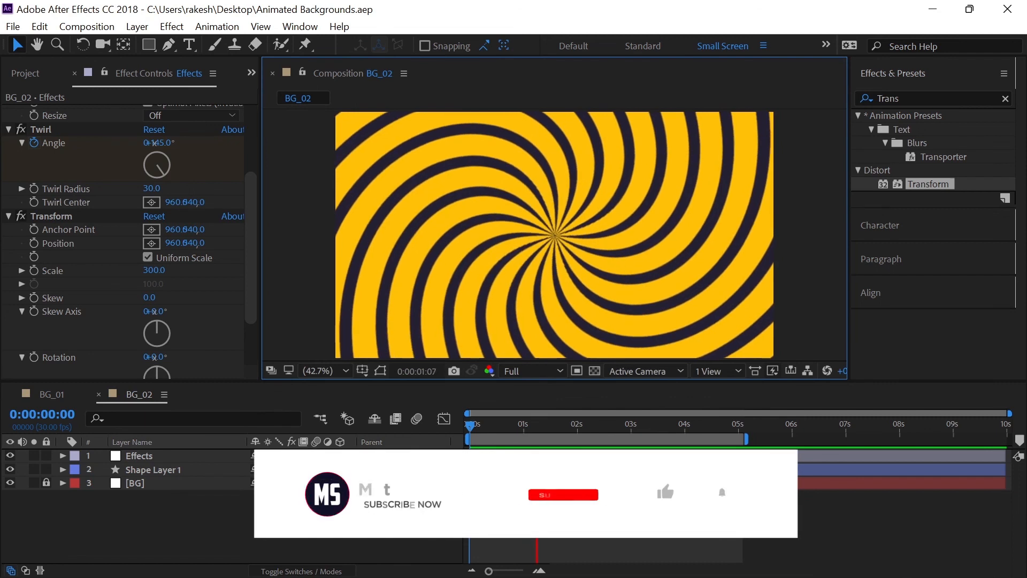
pyautogui.click(563, 494)
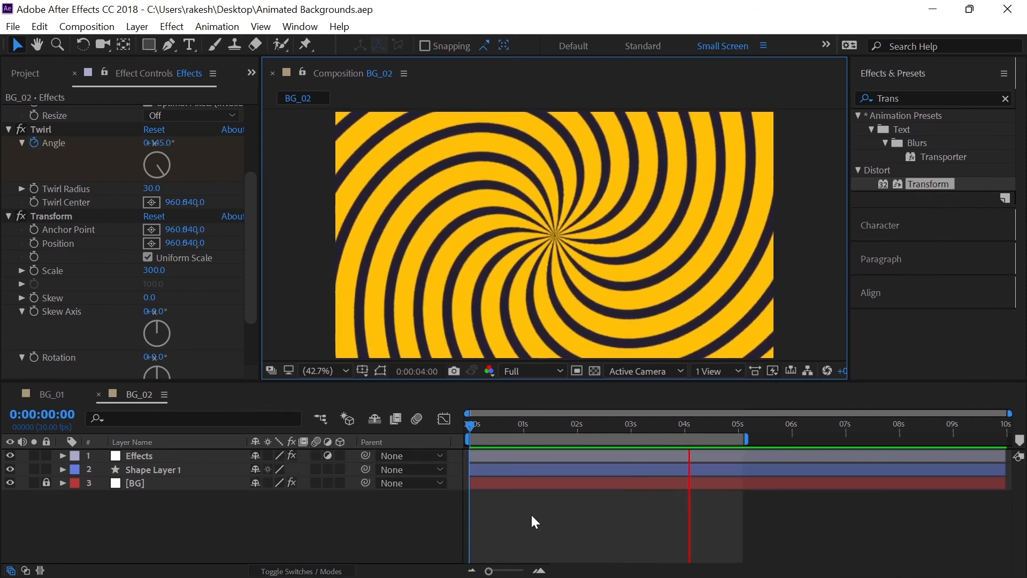
pyautogui.press('space')
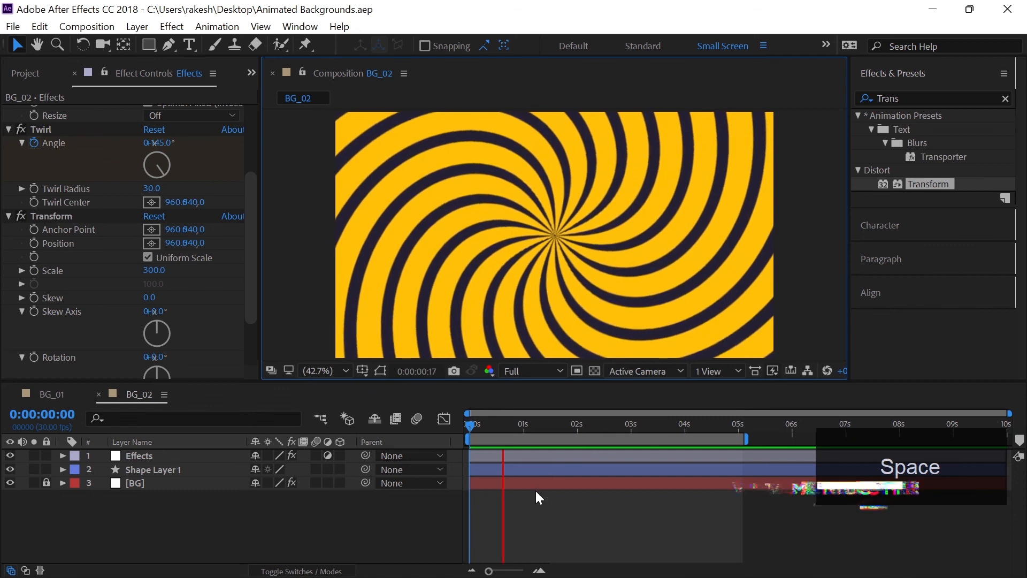